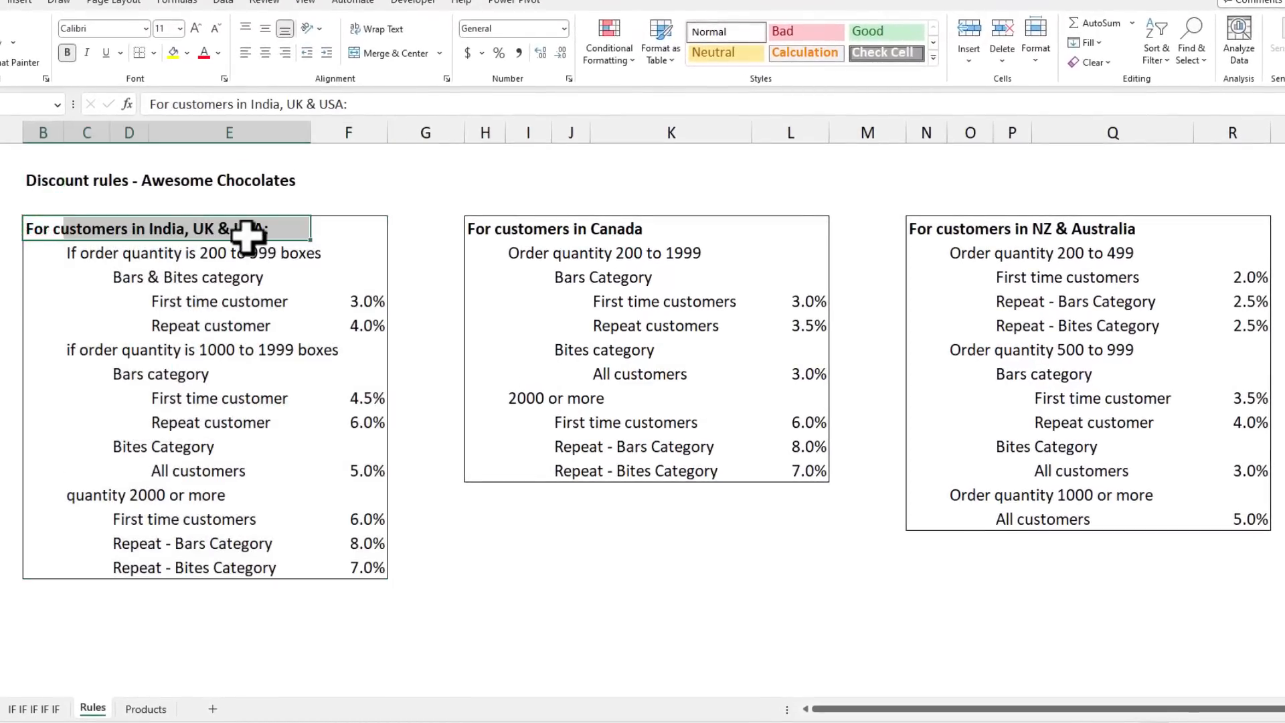
# Review the 200–999 boxes Bars & Bites rules: 3% for first-time and 4% for repeat customers.
pyautogui.click(189, 253)
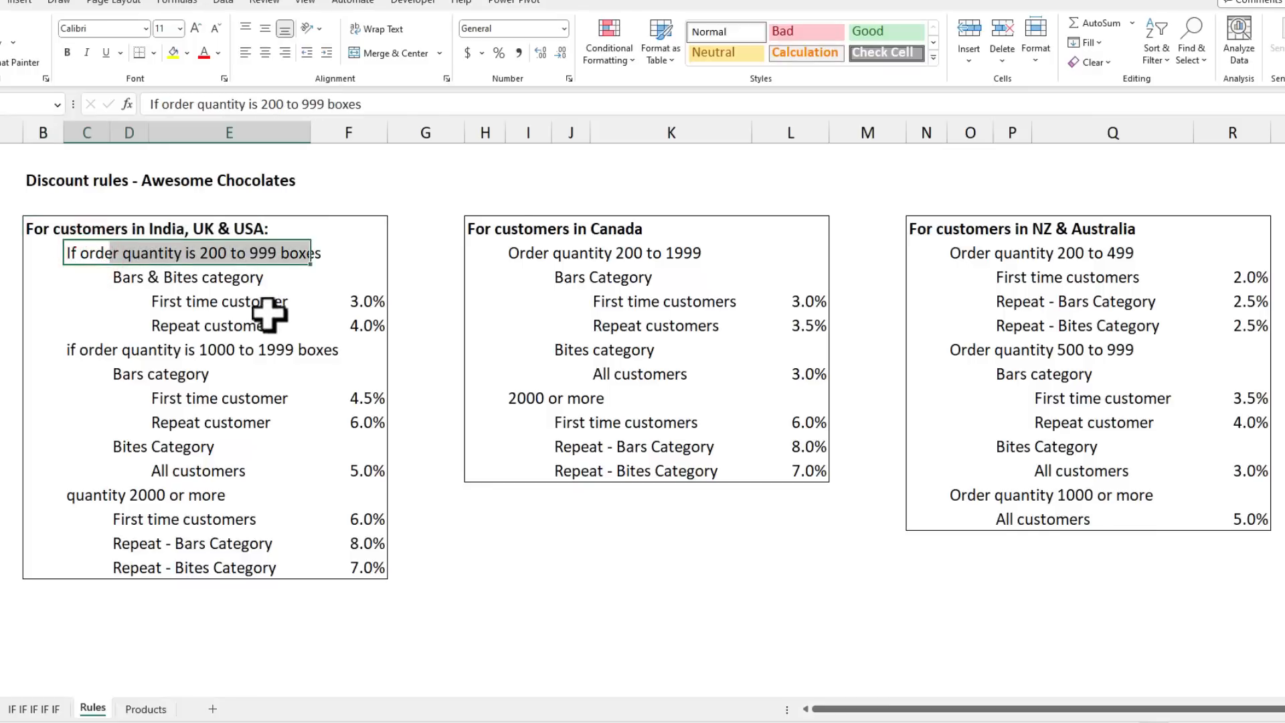
pyautogui.click(129, 277)
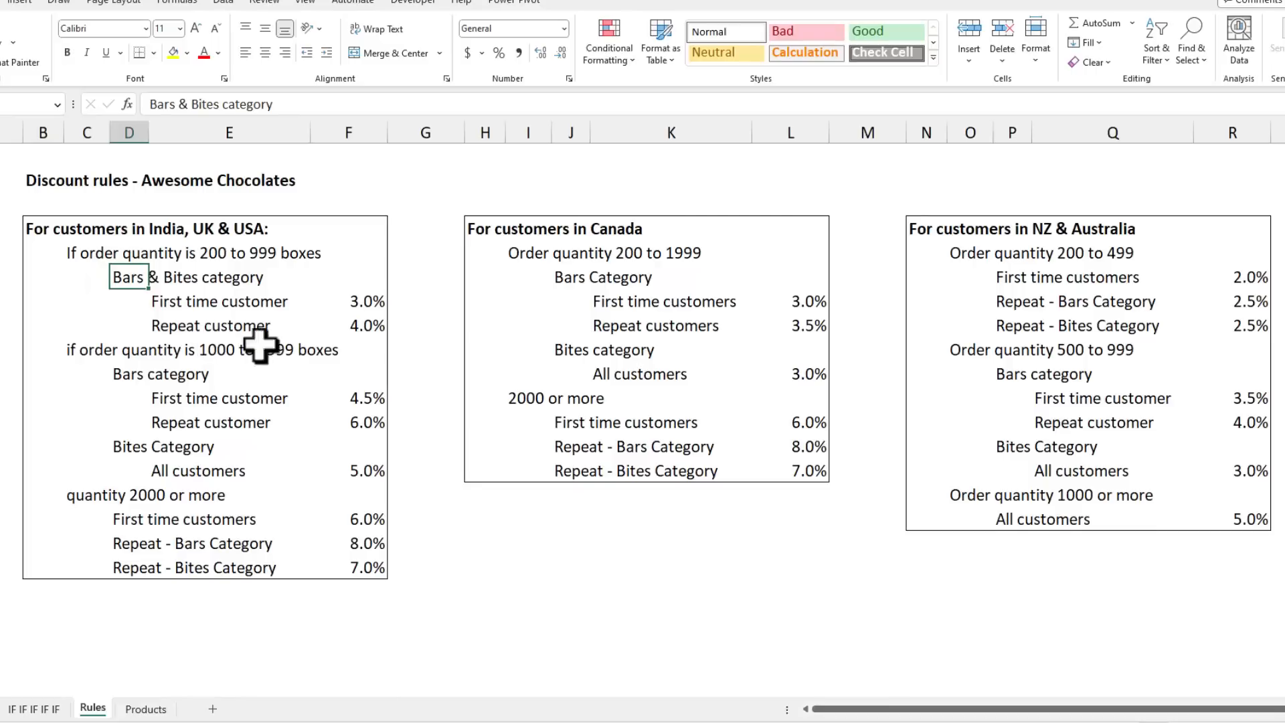
pyautogui.click(348, 301)
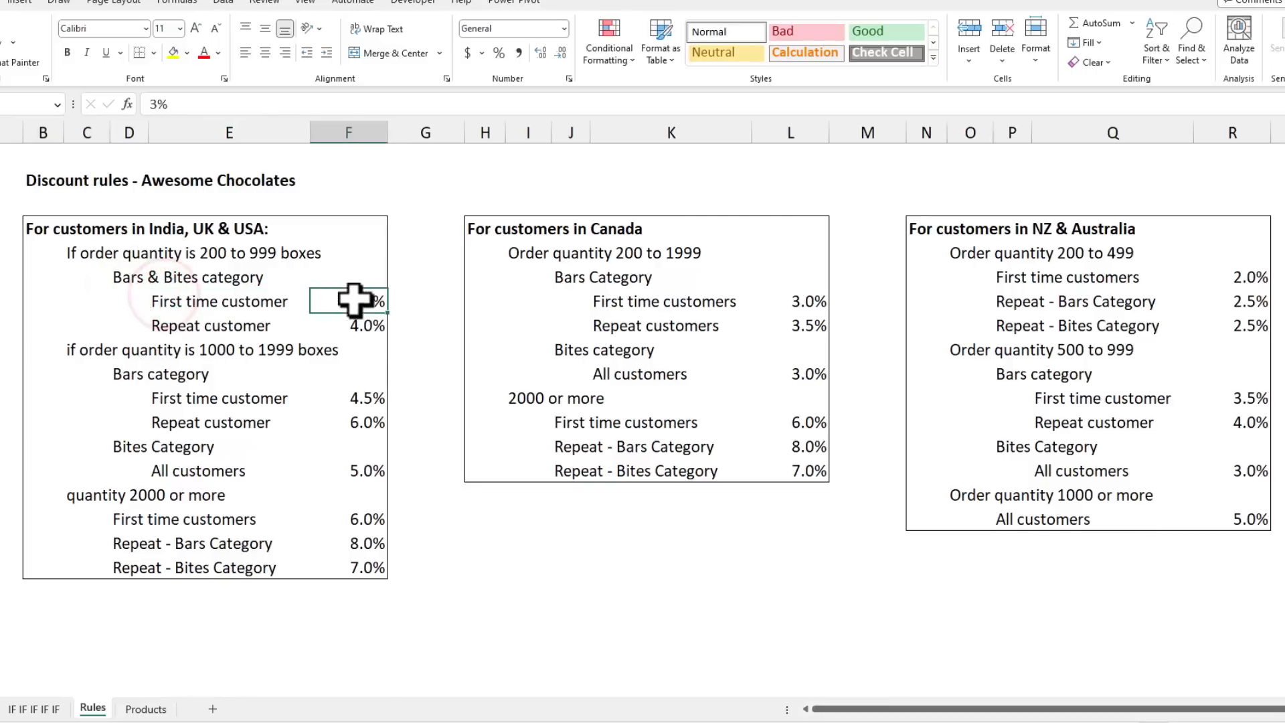
pyautogui.click(208, 326)
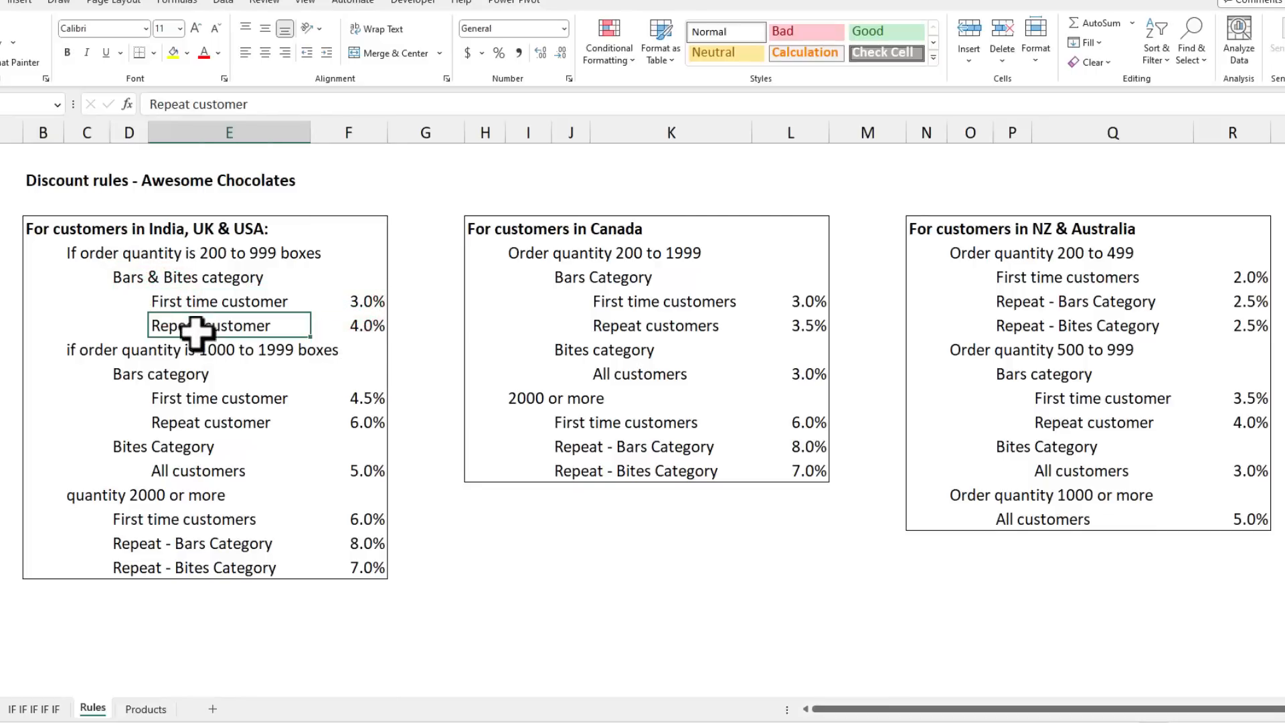
pyautogui.click(367, 325)
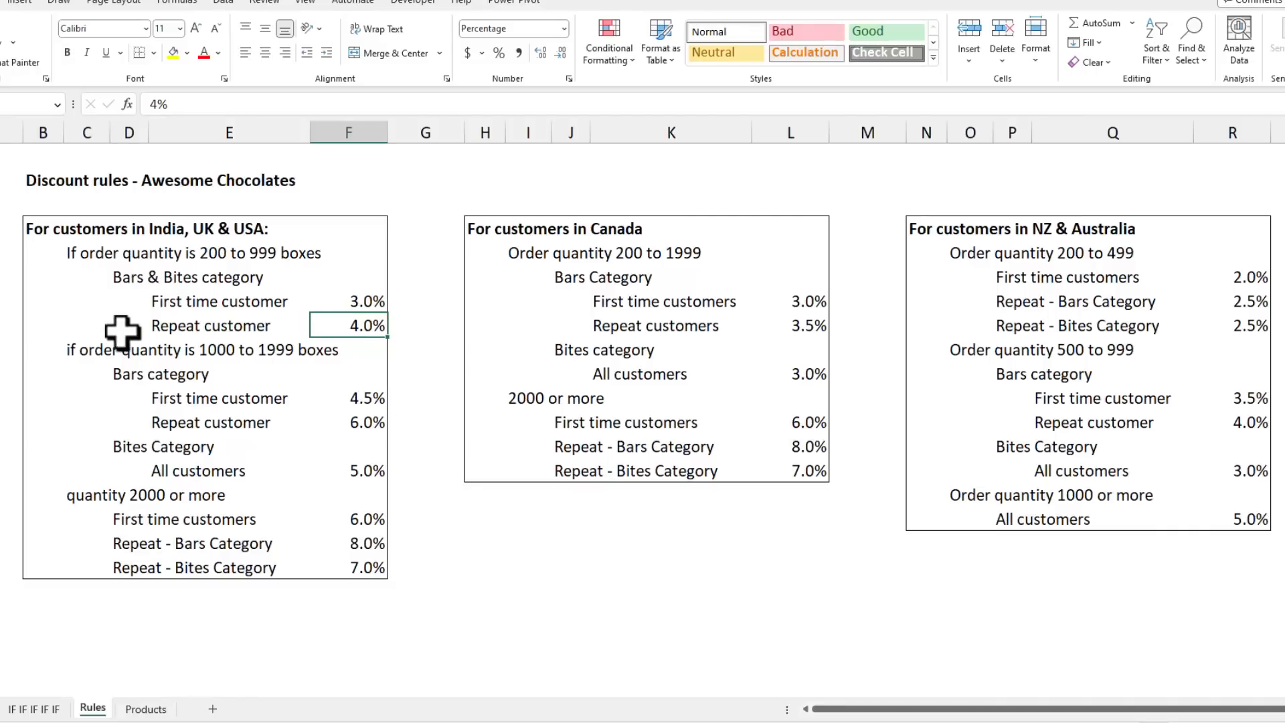
# Review the 1000–1999 and 2000+ rules plus the Canada and NZ & Australia tables, then show the orders sheet.
pyautogui.moveTo(123, 373); pyautogui.dragTo(360, 575)
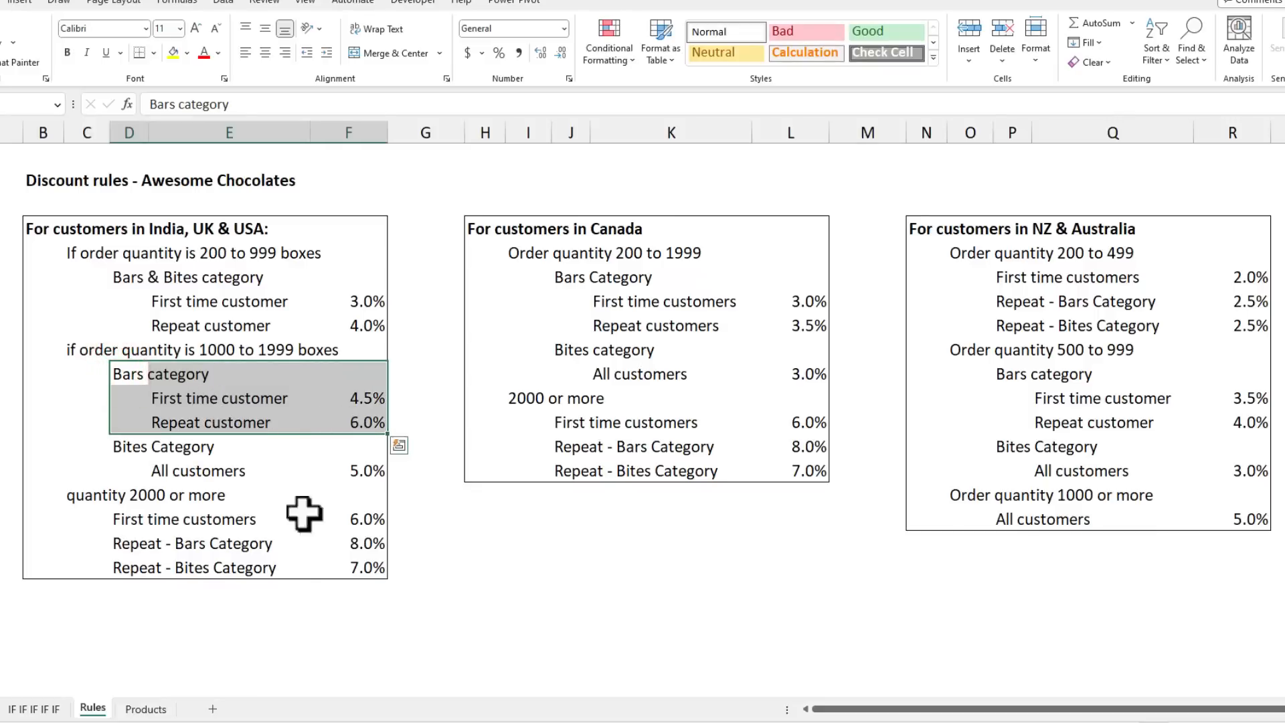
pyautogui.click(183, 518)
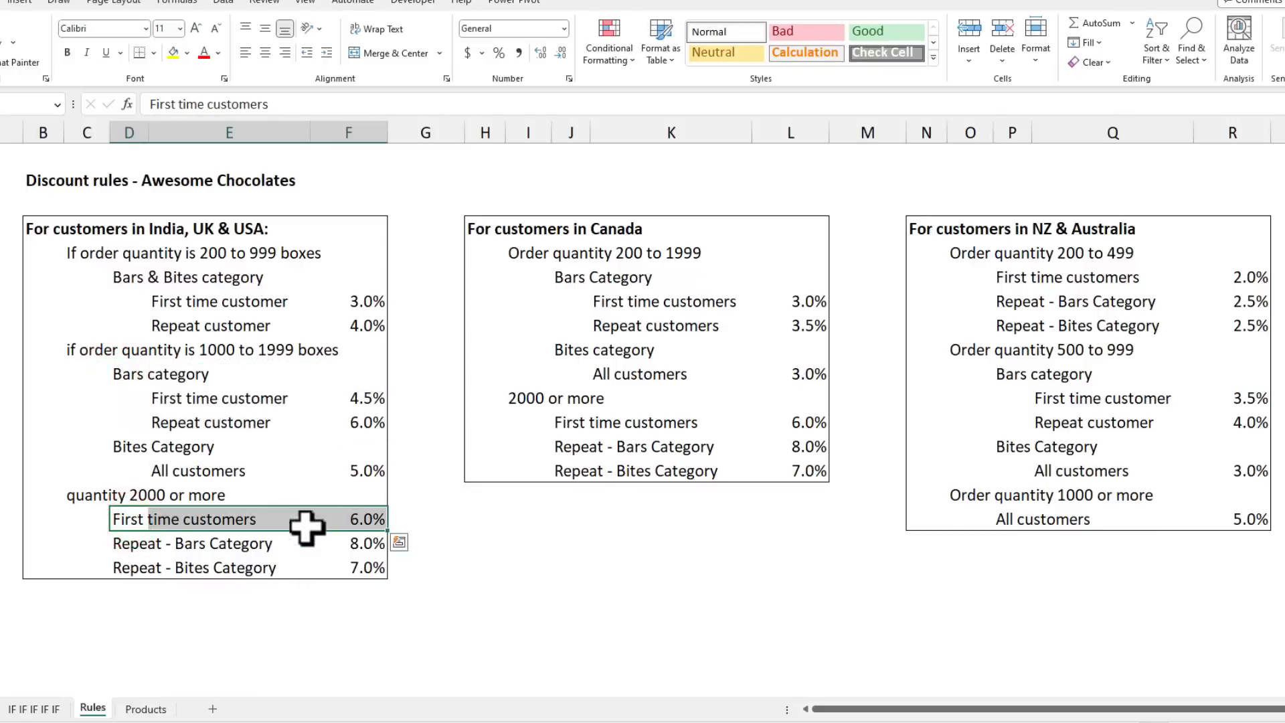
pyautogui.click(554, 229)
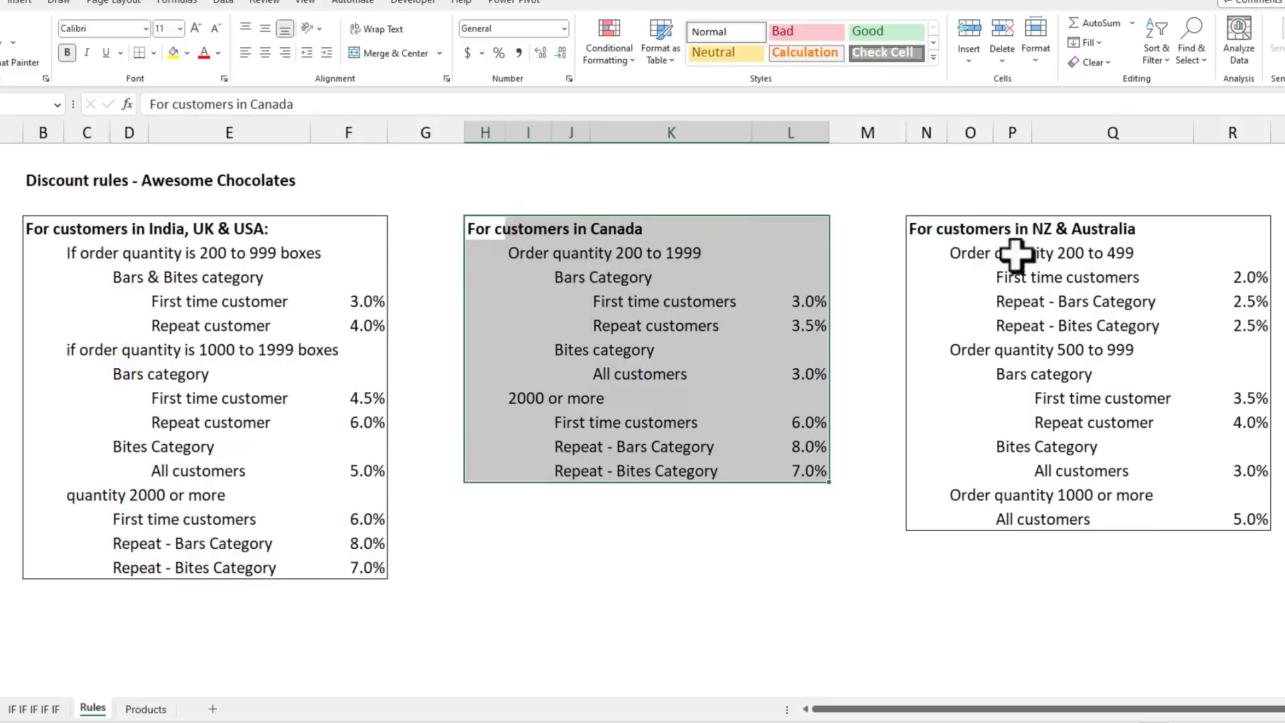
pyautogui.click(1021, 229)
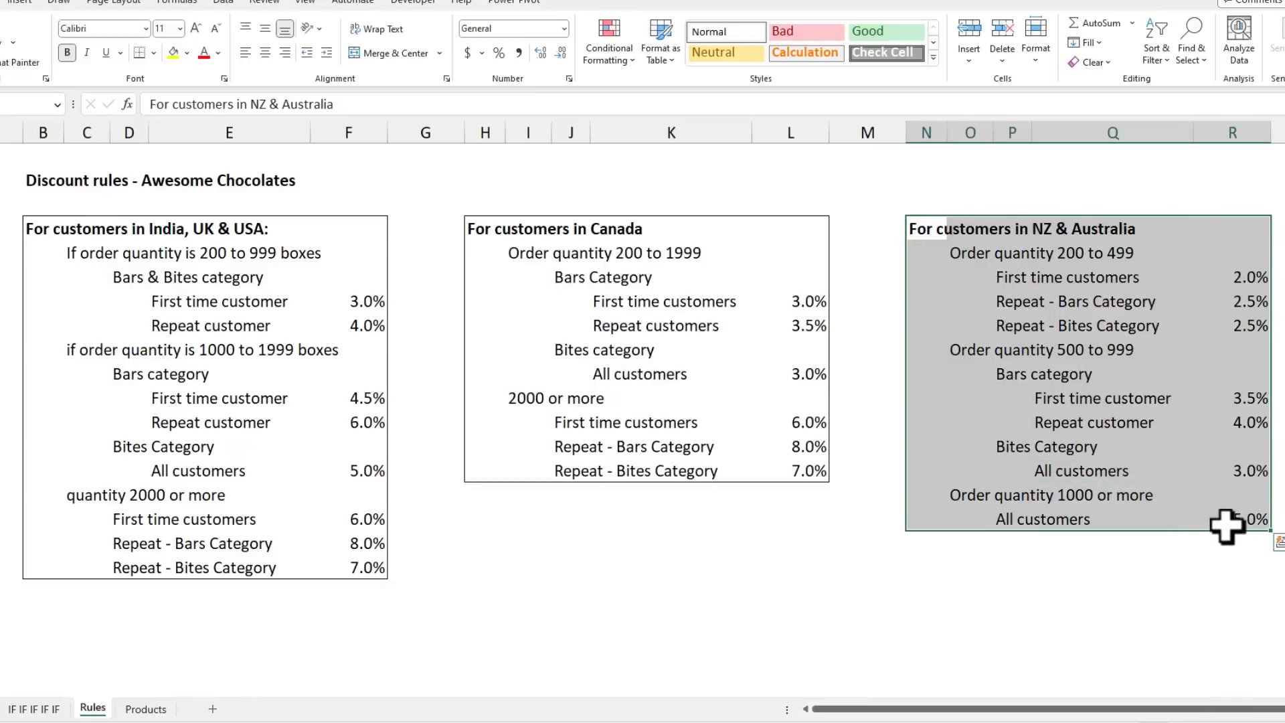
pyautogui.click(146, 708)
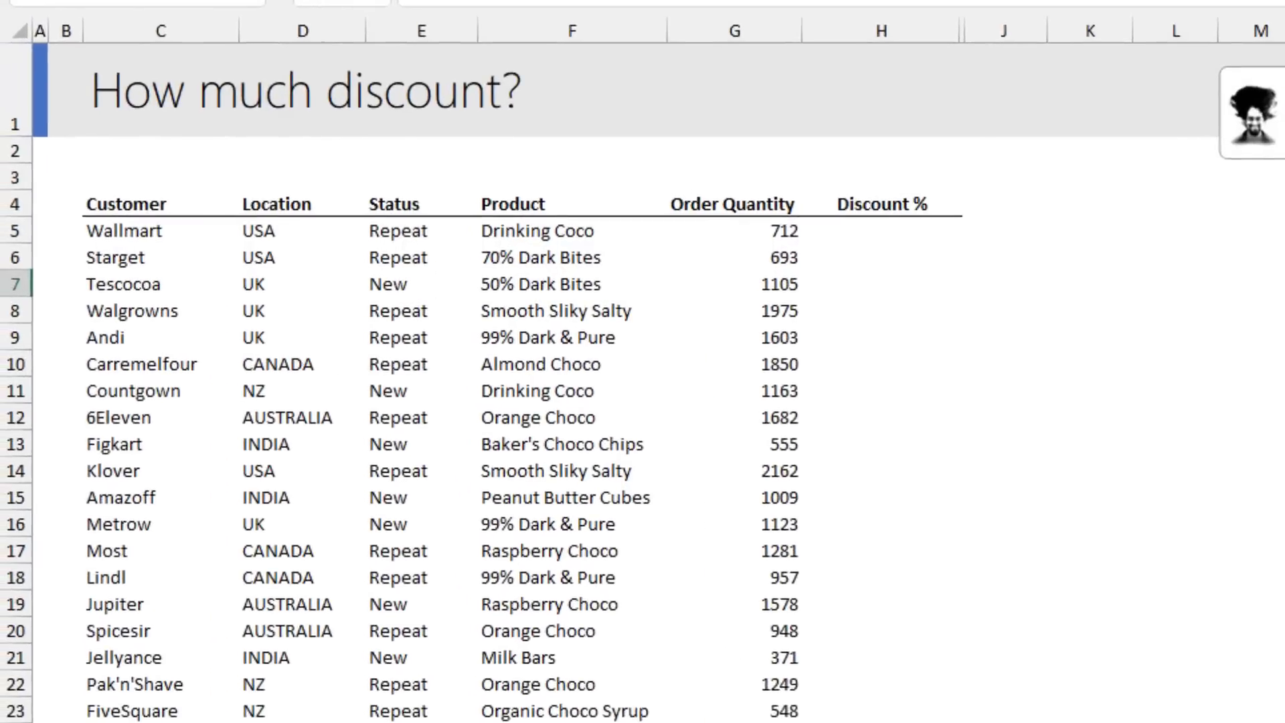
pyautogui.click(881, 230)
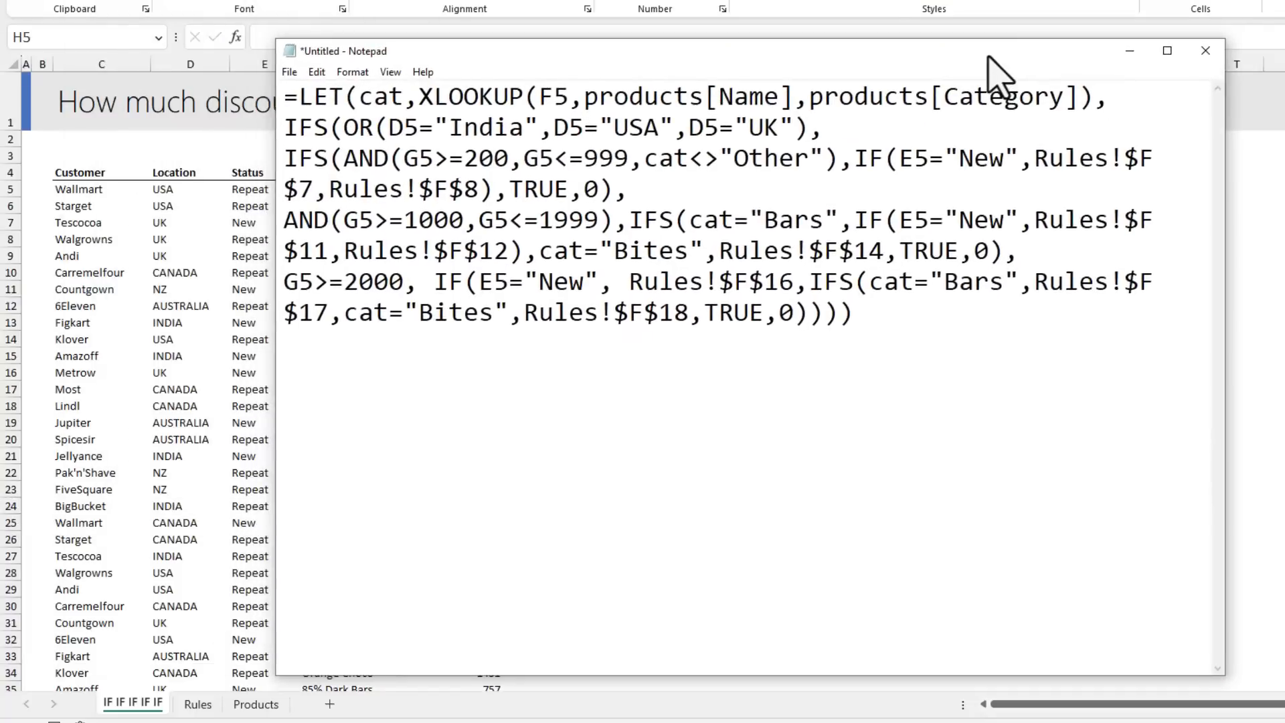
pyautogui.press('ctrl+a')
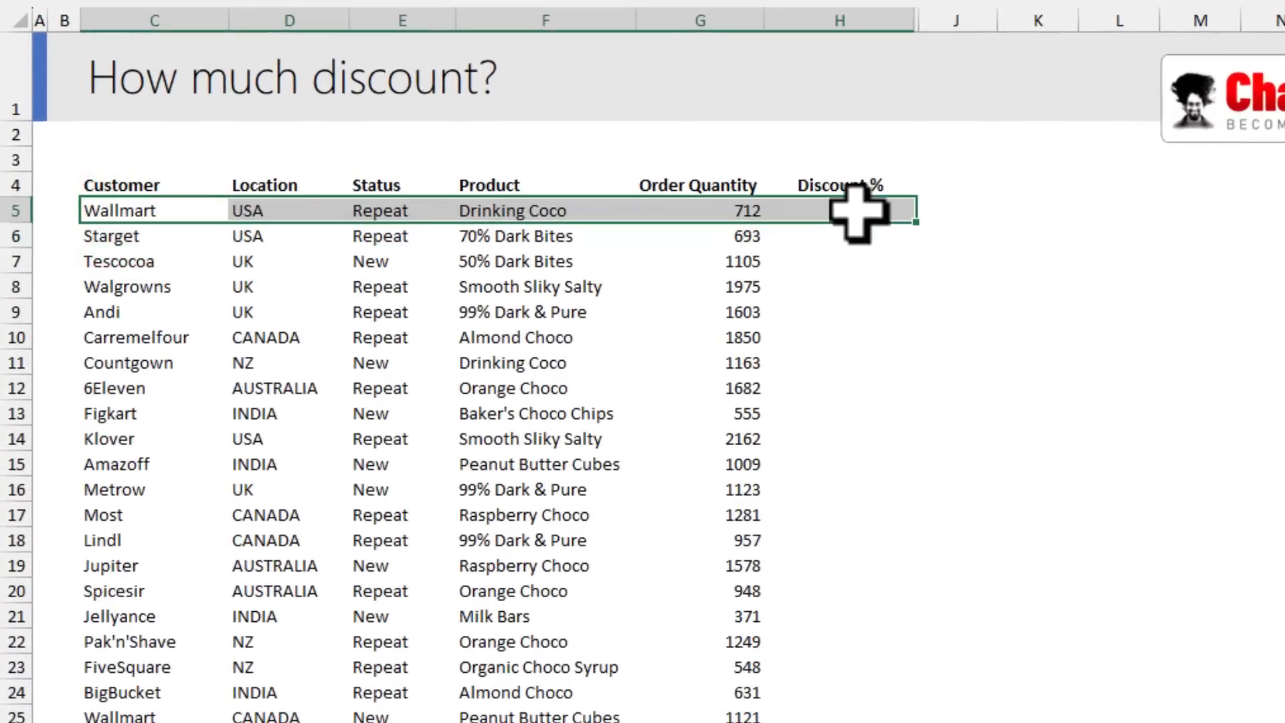
# Check product categories in the Products table and begin a formula in H5.
pyautogui.click(545, 210)
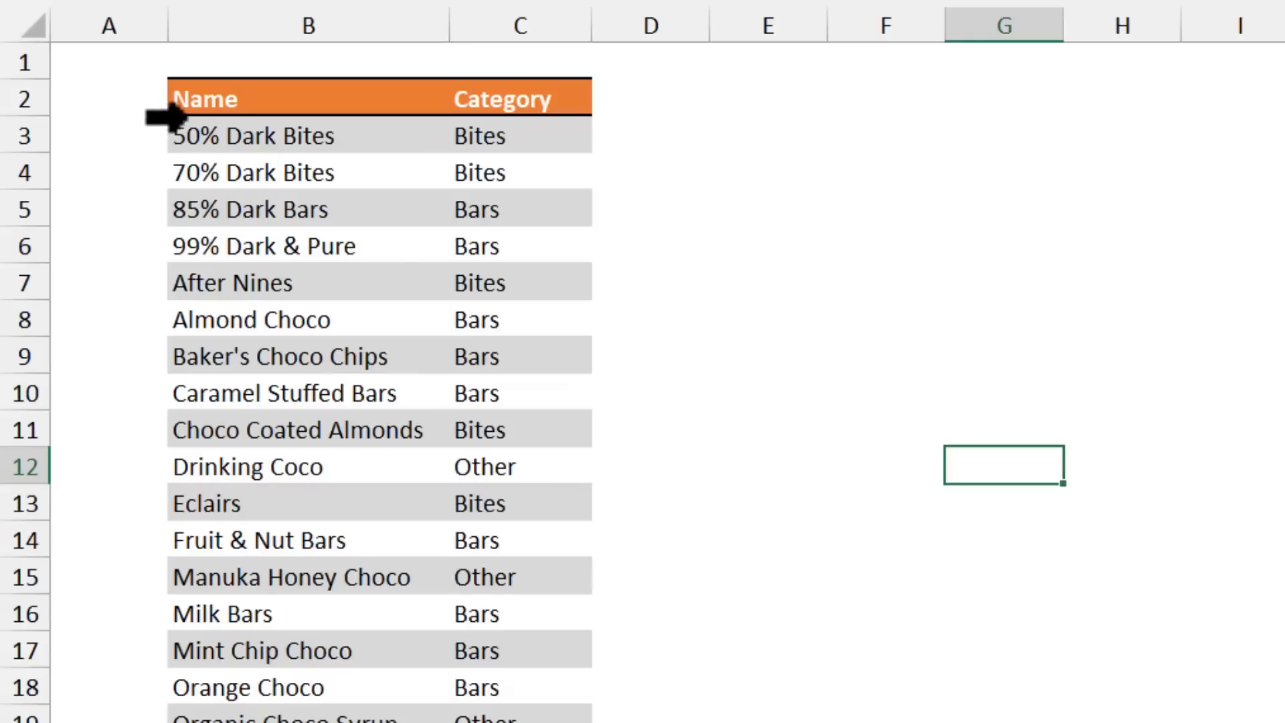
pyautogui.click(307, 24)
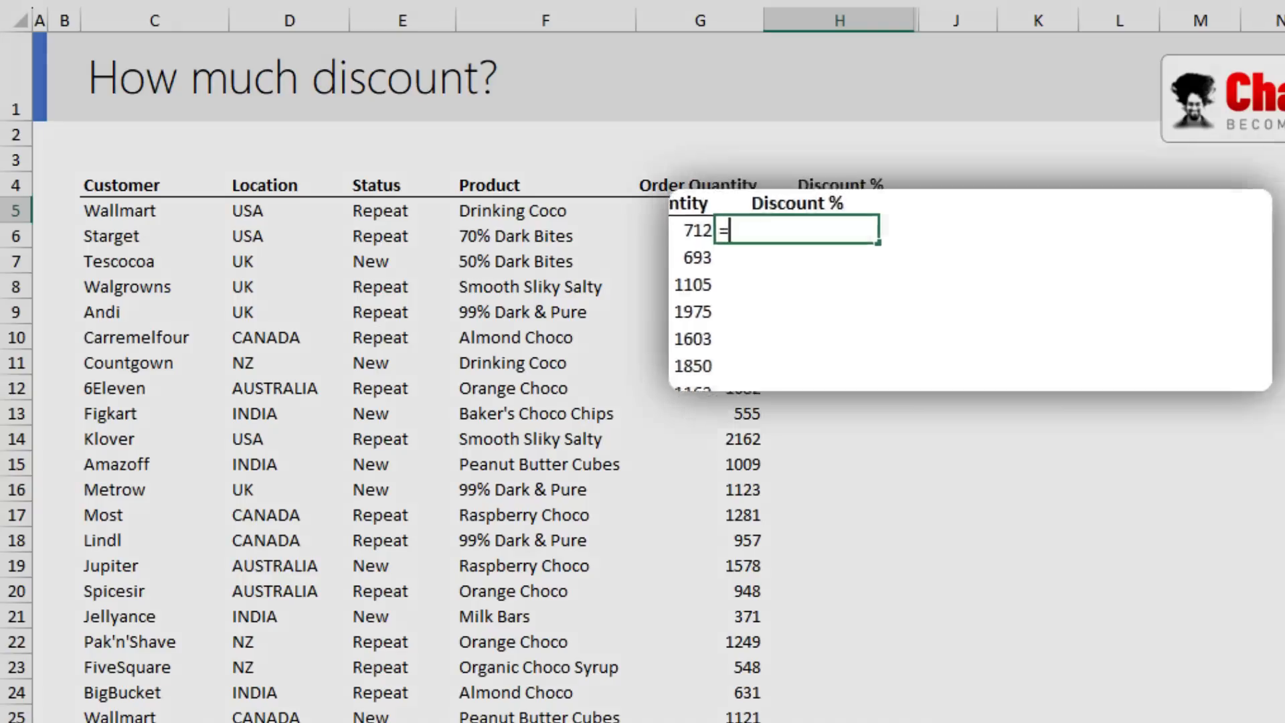
# Write LET(cat, XLOOKUP(F5, products[Name], products[Category]), as the start of H5's formula.
pyautogui.write('LET(')
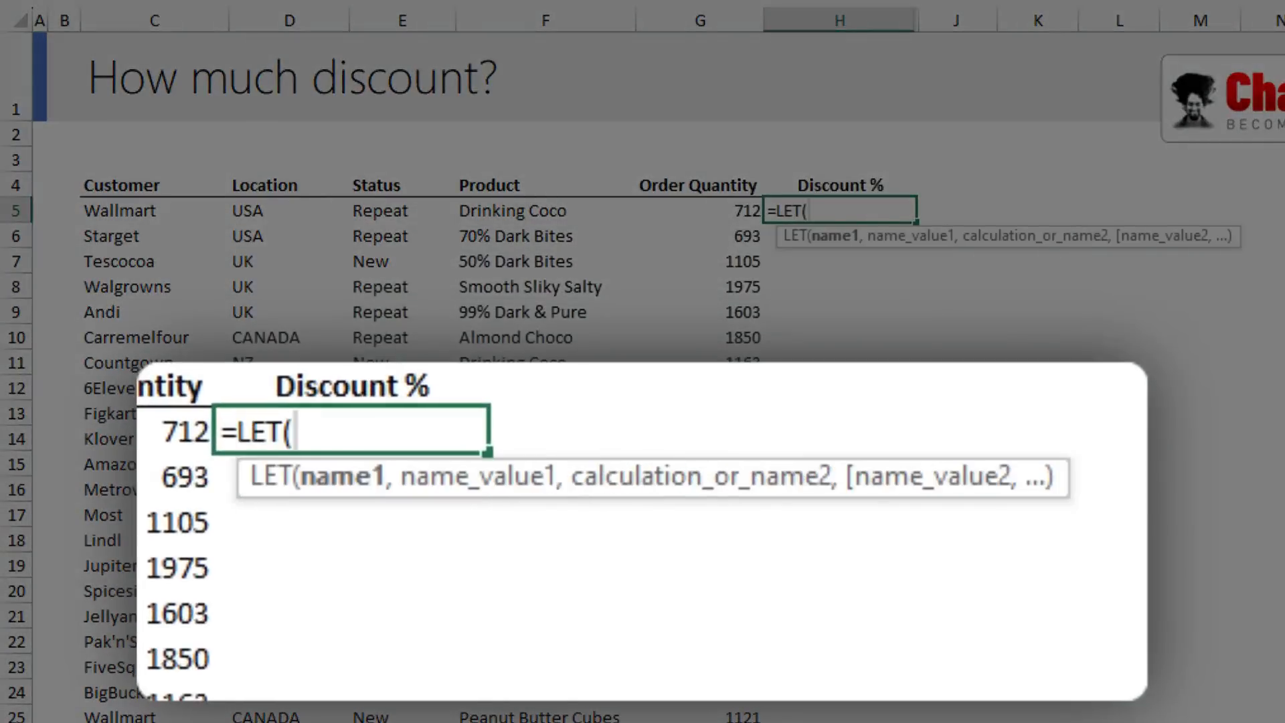
pyautogui.write('cat,')
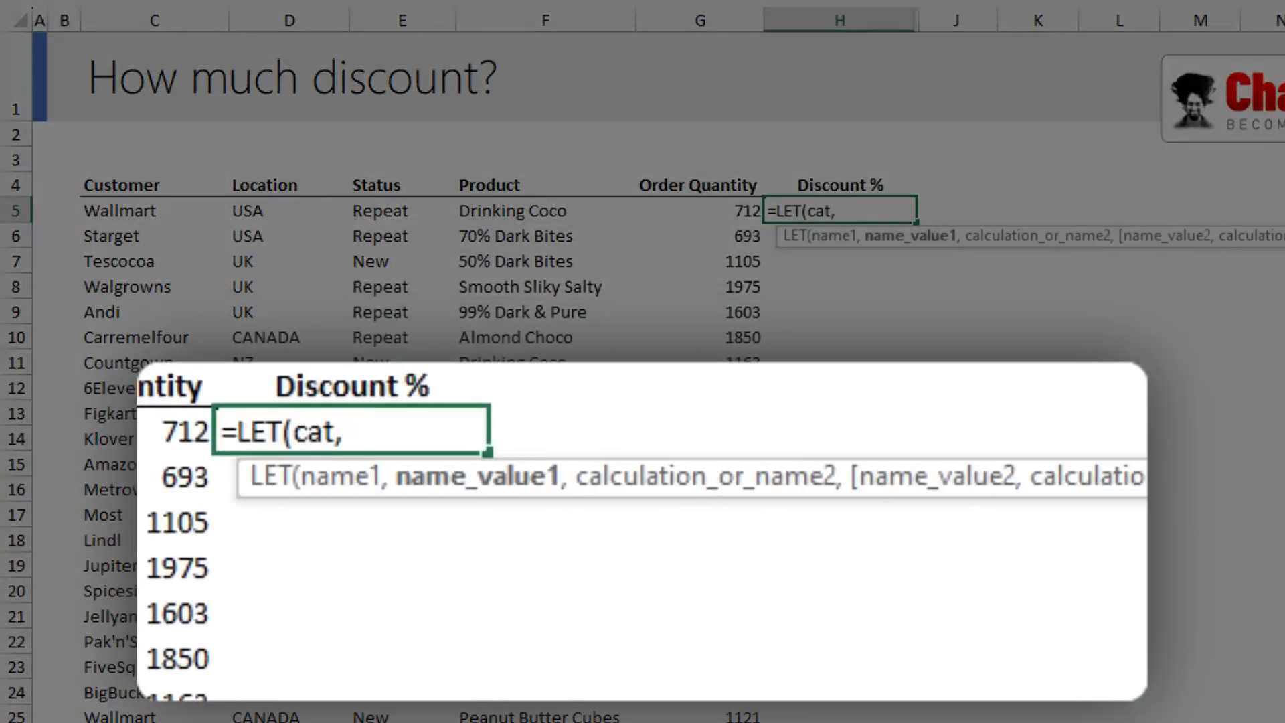
pyautogui.write('XLOOKUP(')
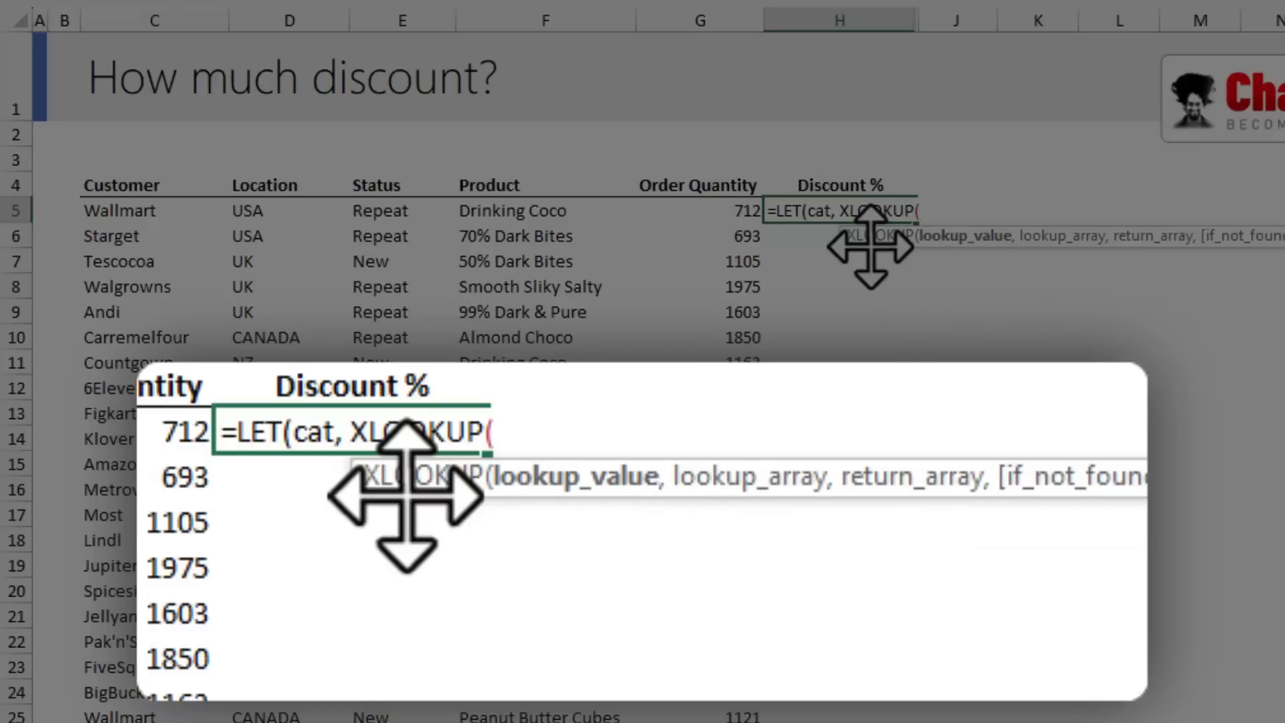
pyautogui.click(545, 210)
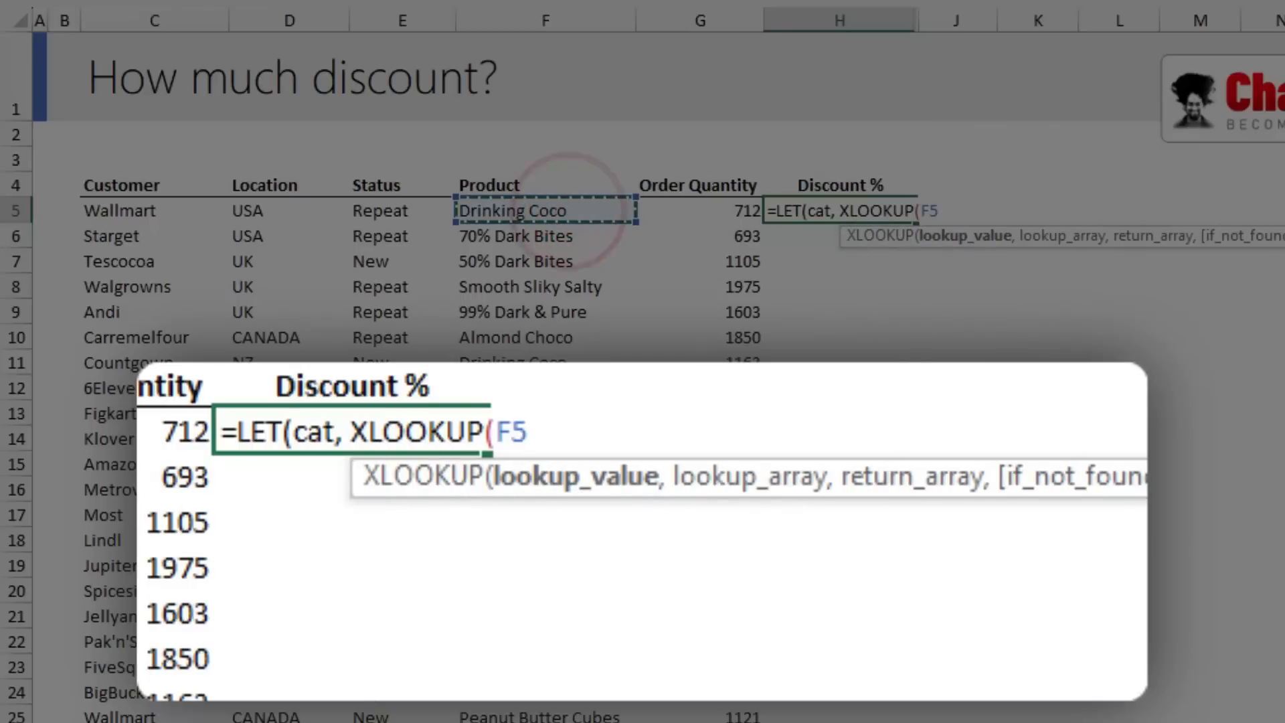
pyautogui.write(',p')
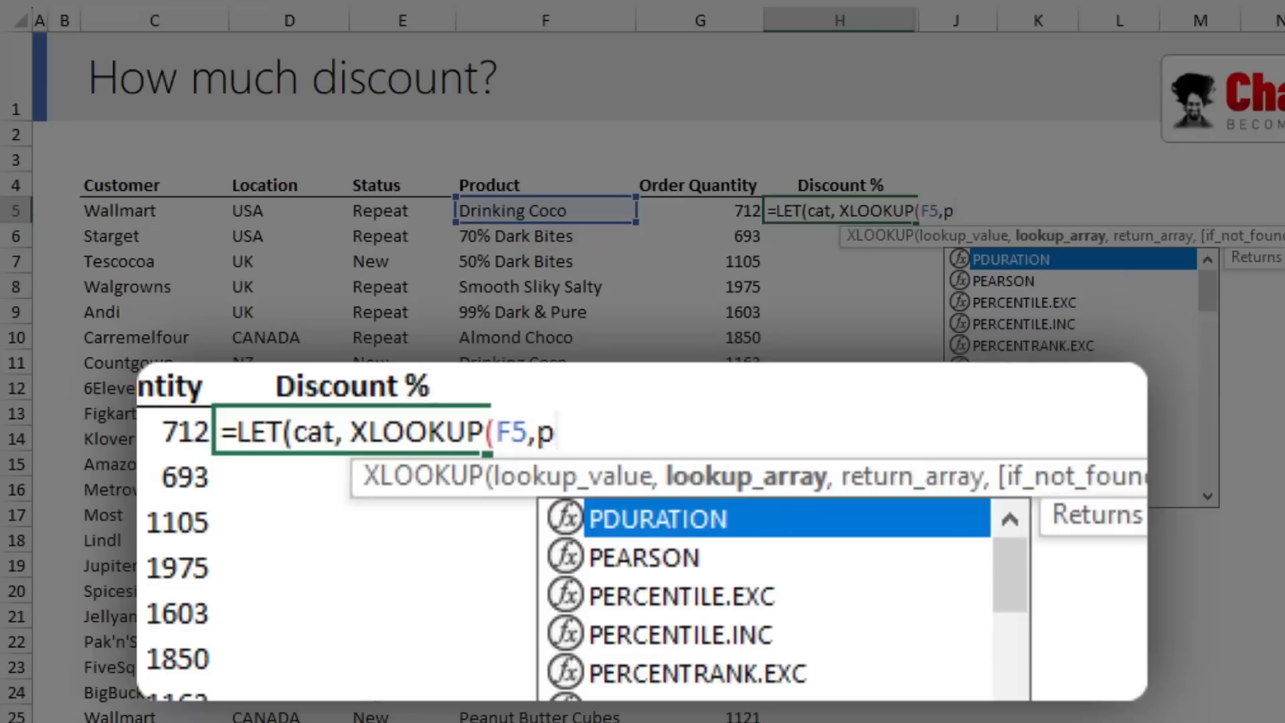
pyautogui.write('roducts[Name')
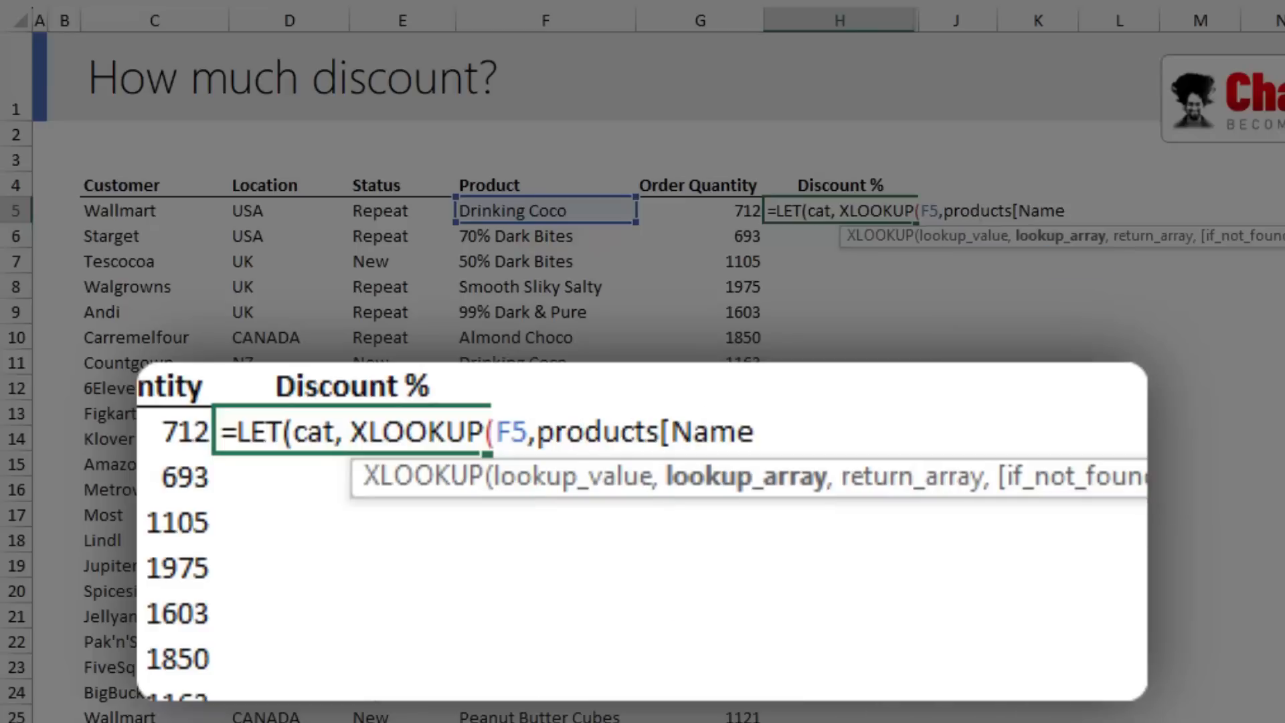
pyautogui.write(', products[Category]')
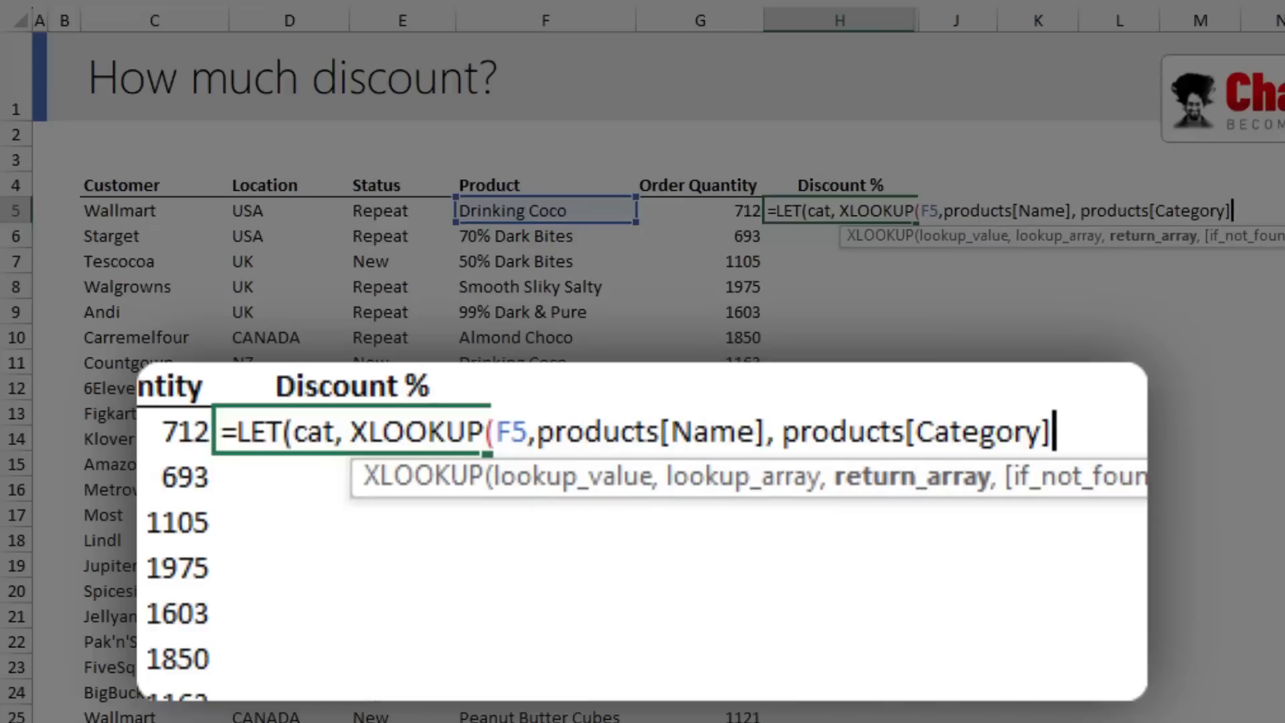
pyautogui.write('),')
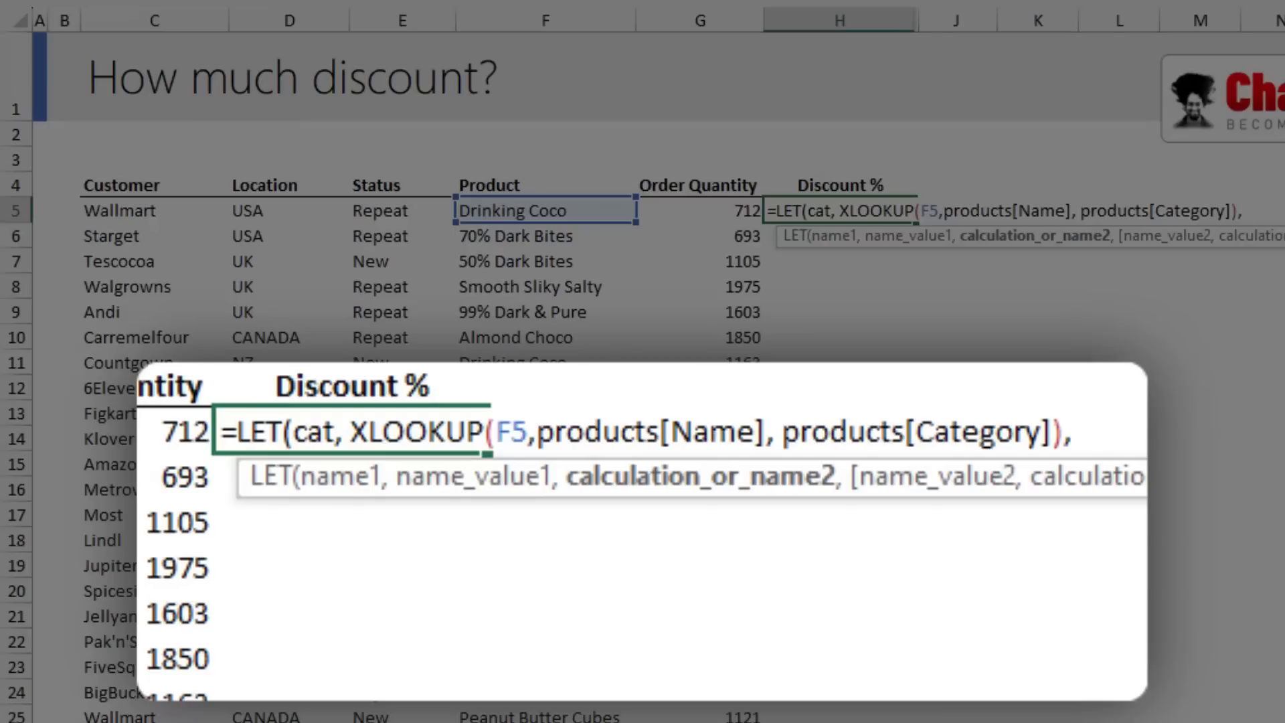
# Add a second formula line starting IFS(OR( to test whether D5 is India, USA or UK.
pyautogui.press('Alt+Enter')
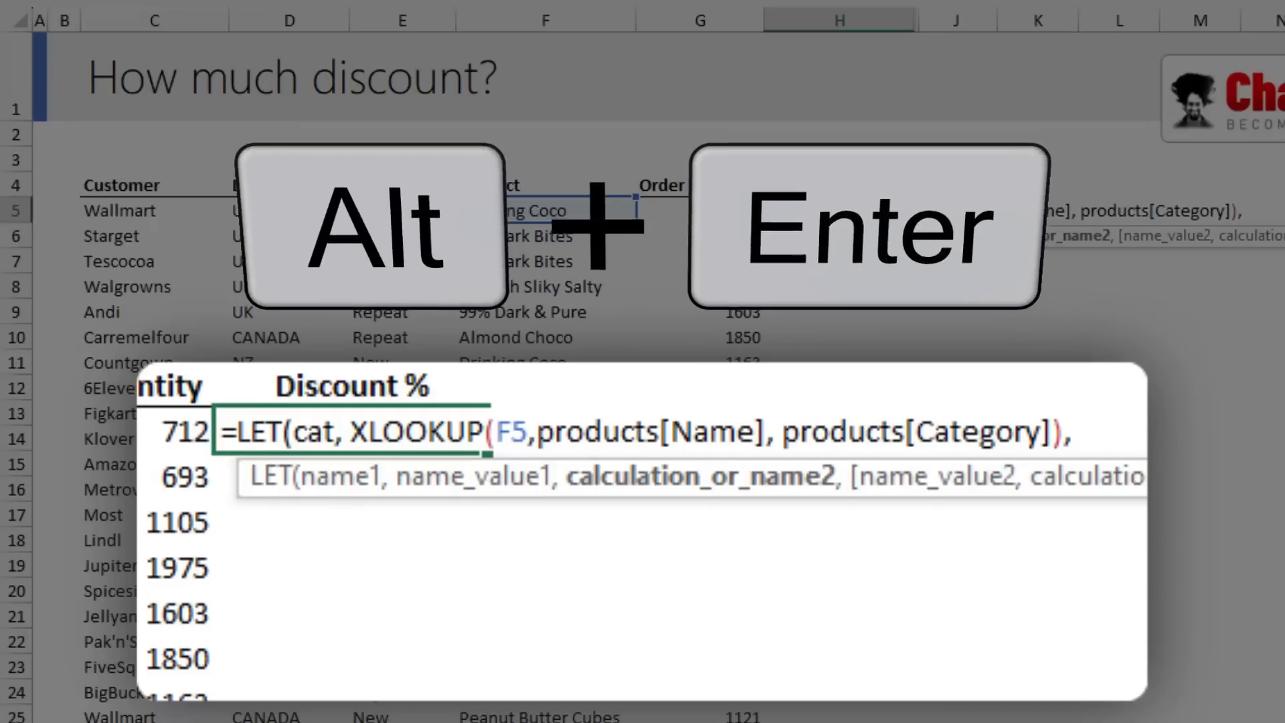
pyautogui.press('alt+enter')
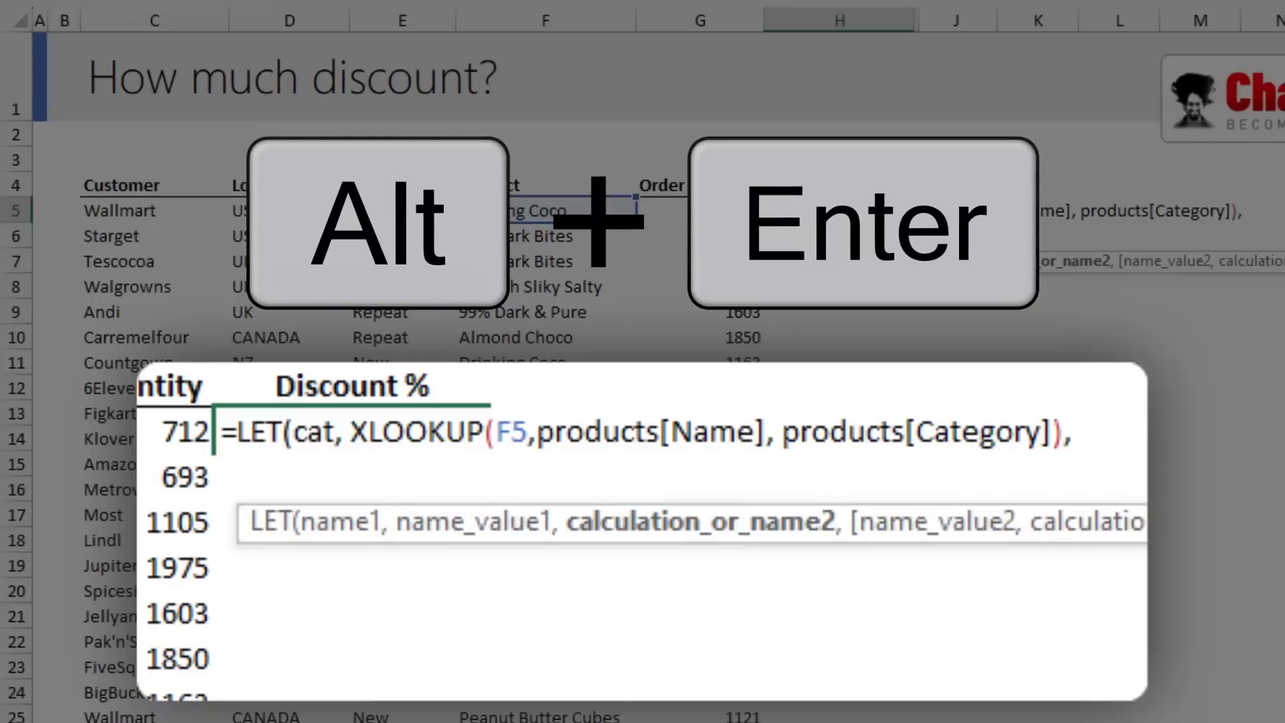
pyautogui.write('if')
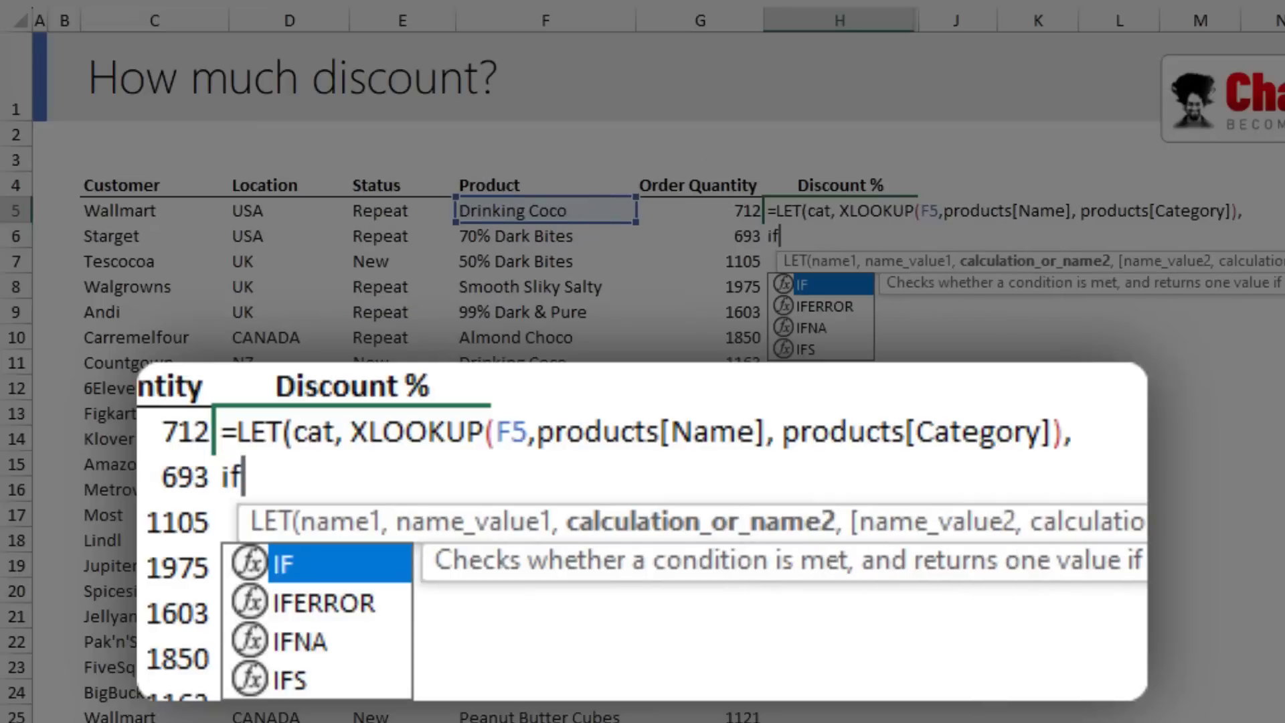
pyautogui.write('s(')
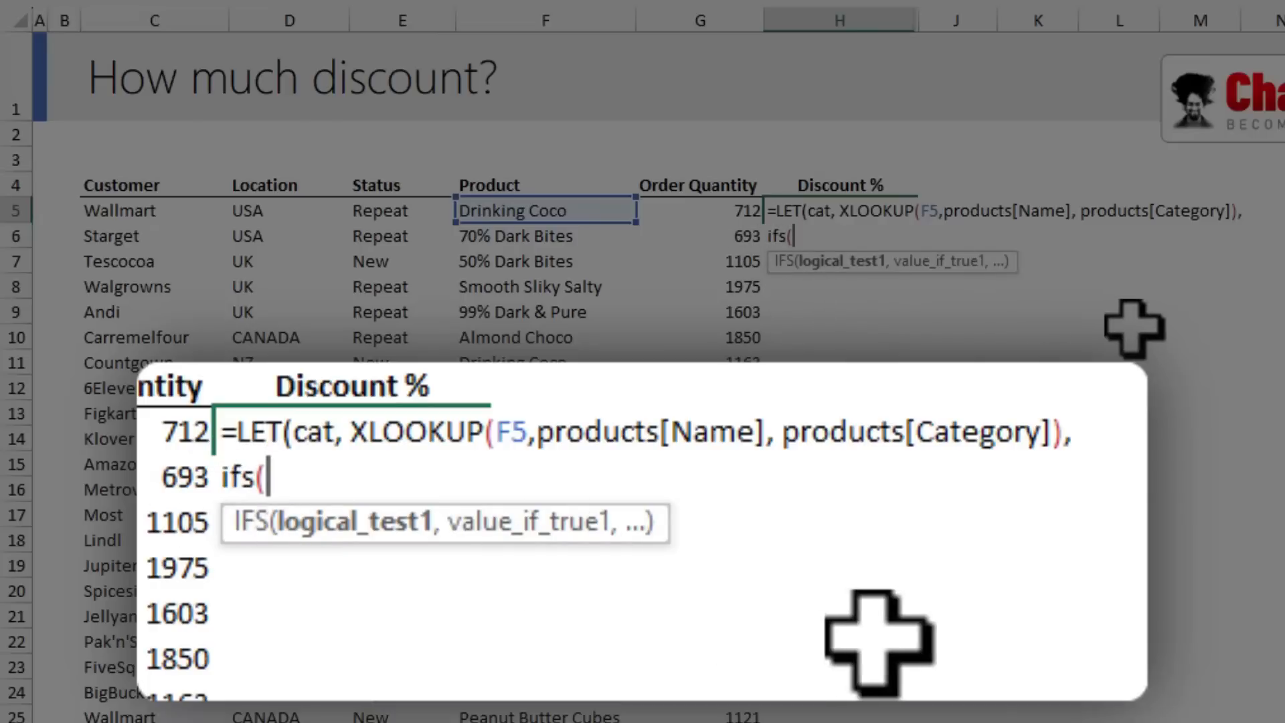
pyautogui.write('or(D5="India", D5="USA",D5="UK')
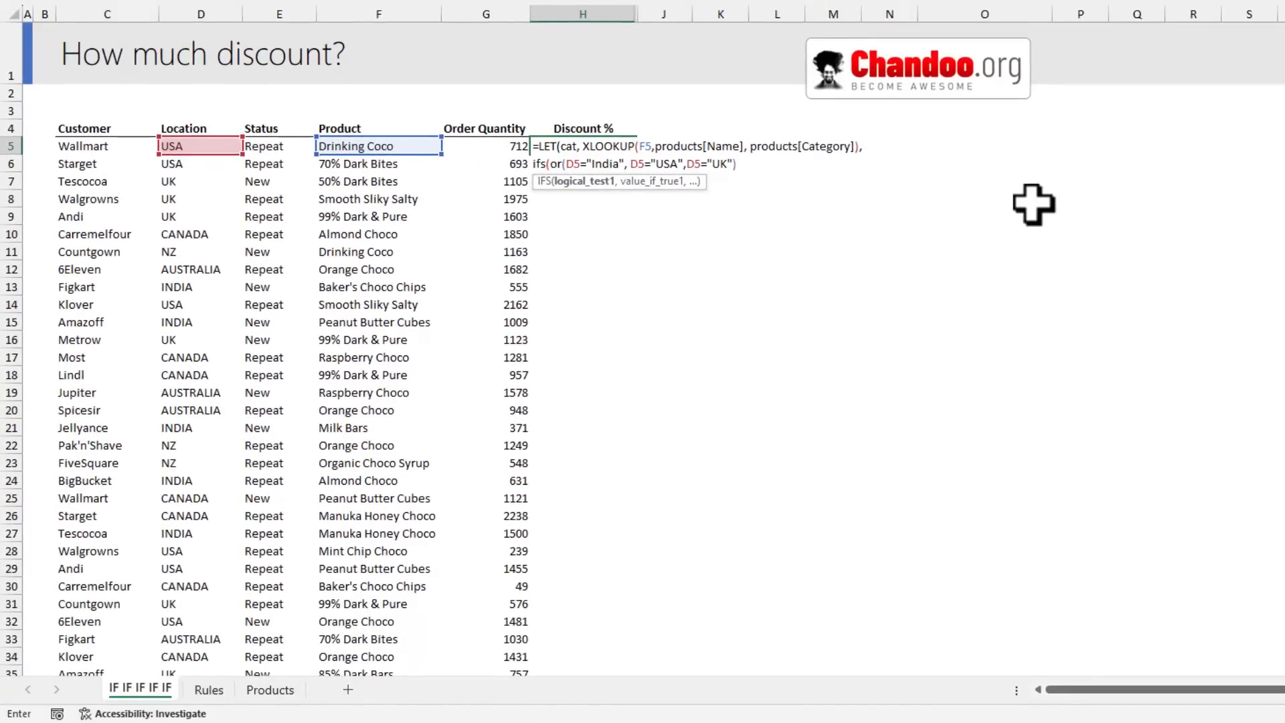
pyautogui.moveTo(209, 689)
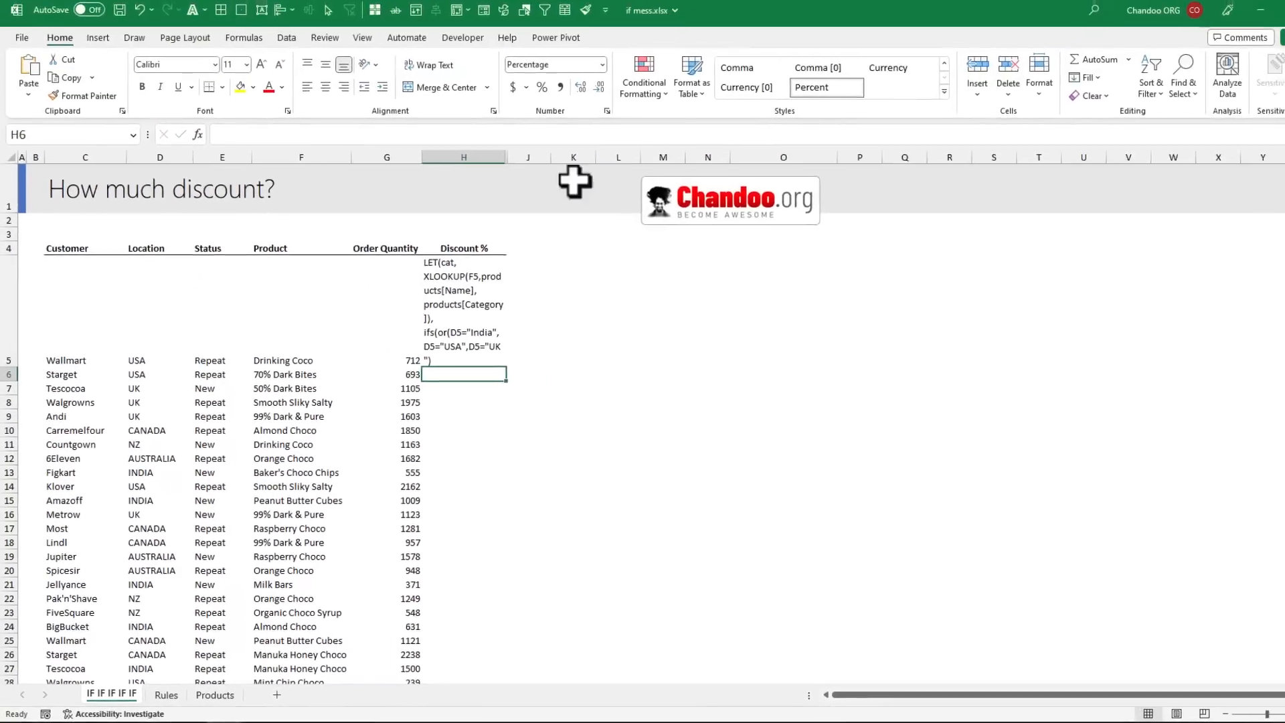
pyautogui.click(359, 38)
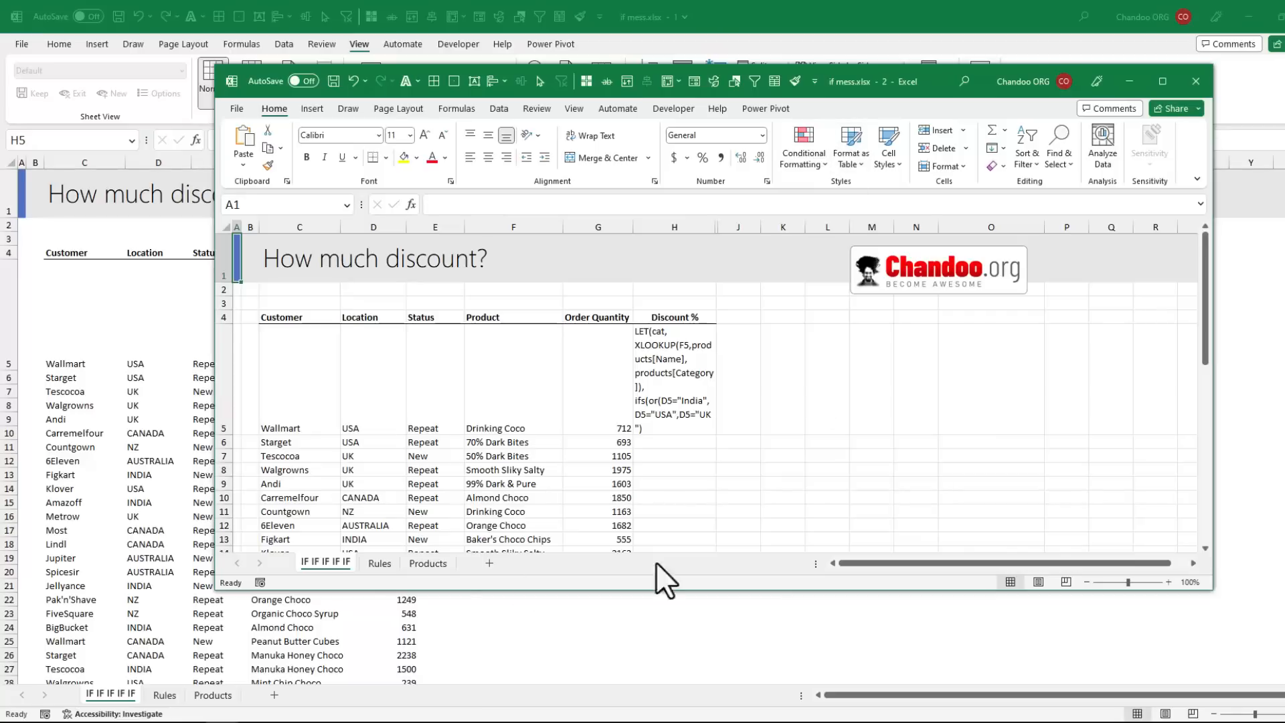
pyautogui.click(379, 563)
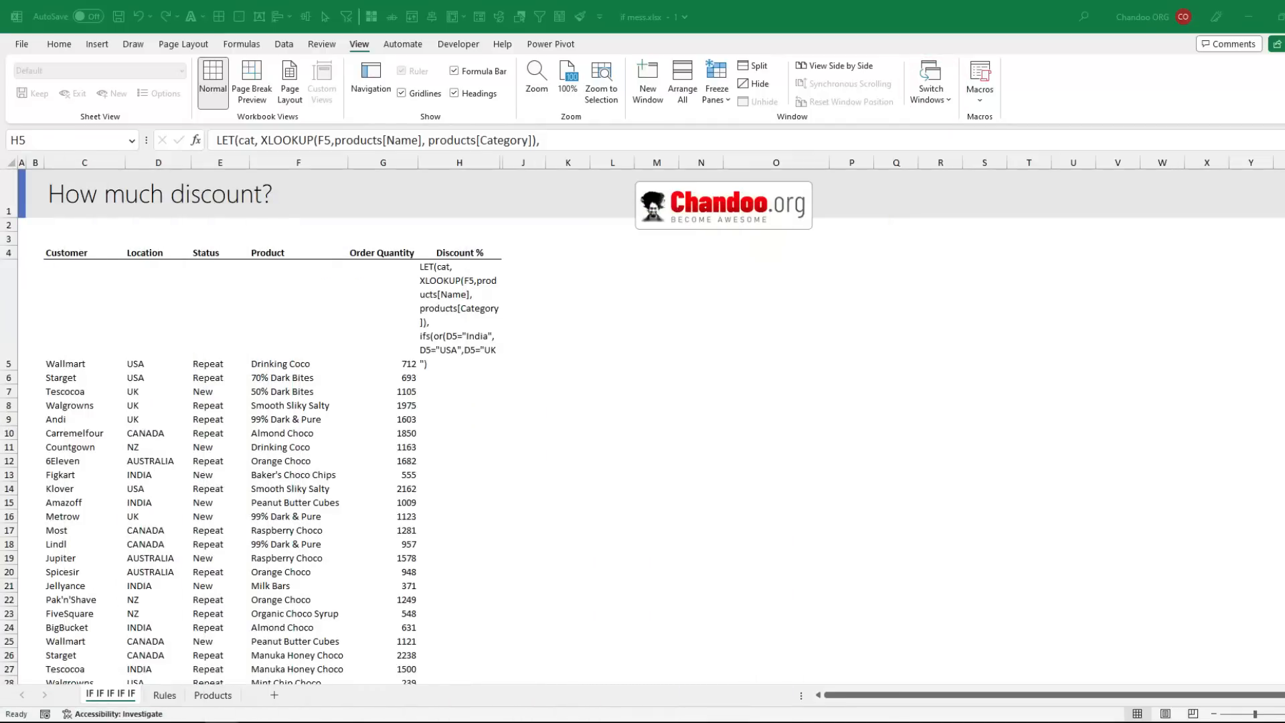
pyautogui.moveTo(58, 174)
pyautogui.write(',')
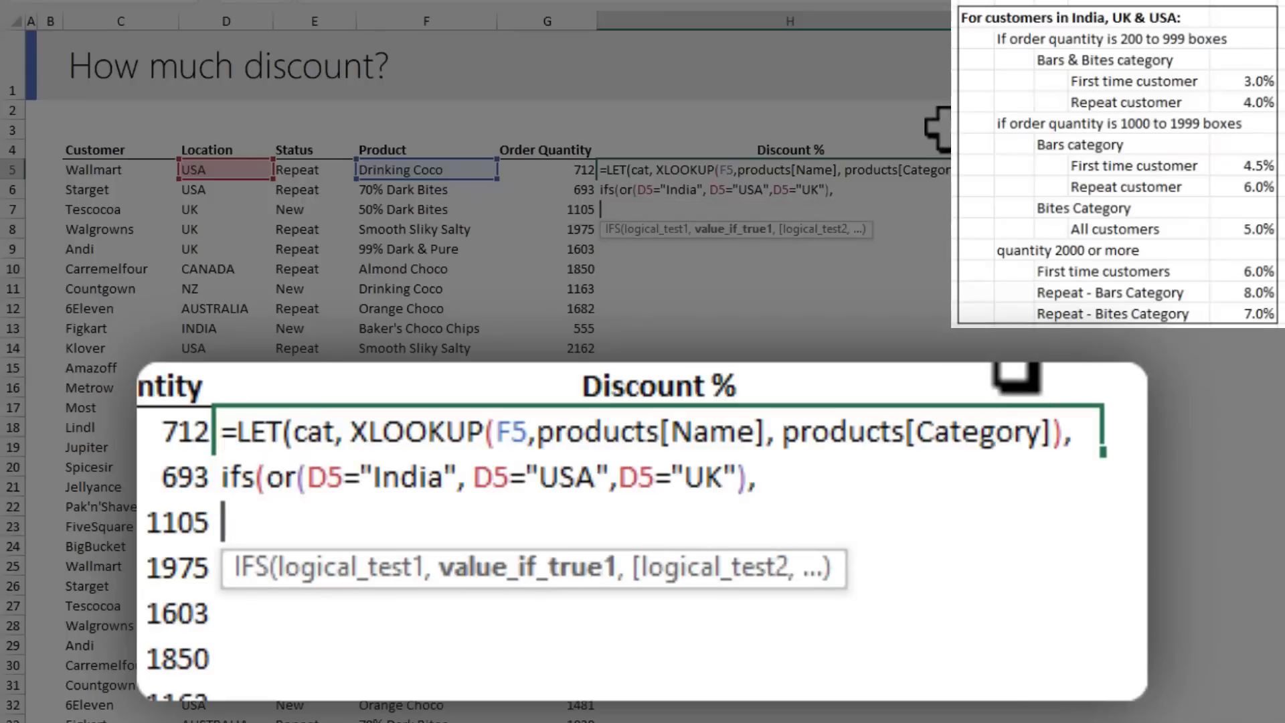
# Add the 200–999 Bars-or-Bites branch where New customers get Rules!F7 instead of a hard-coded 3%.
pyautogui.write('if')
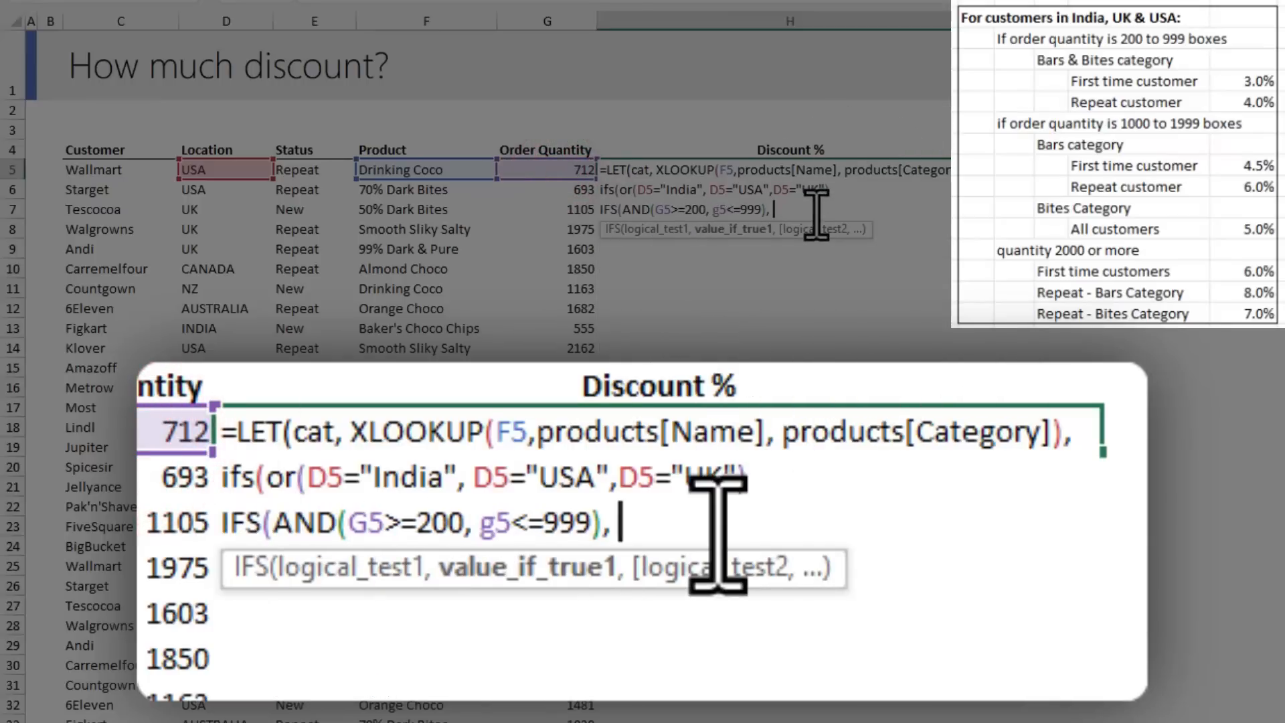
pyautogui.write('if(')
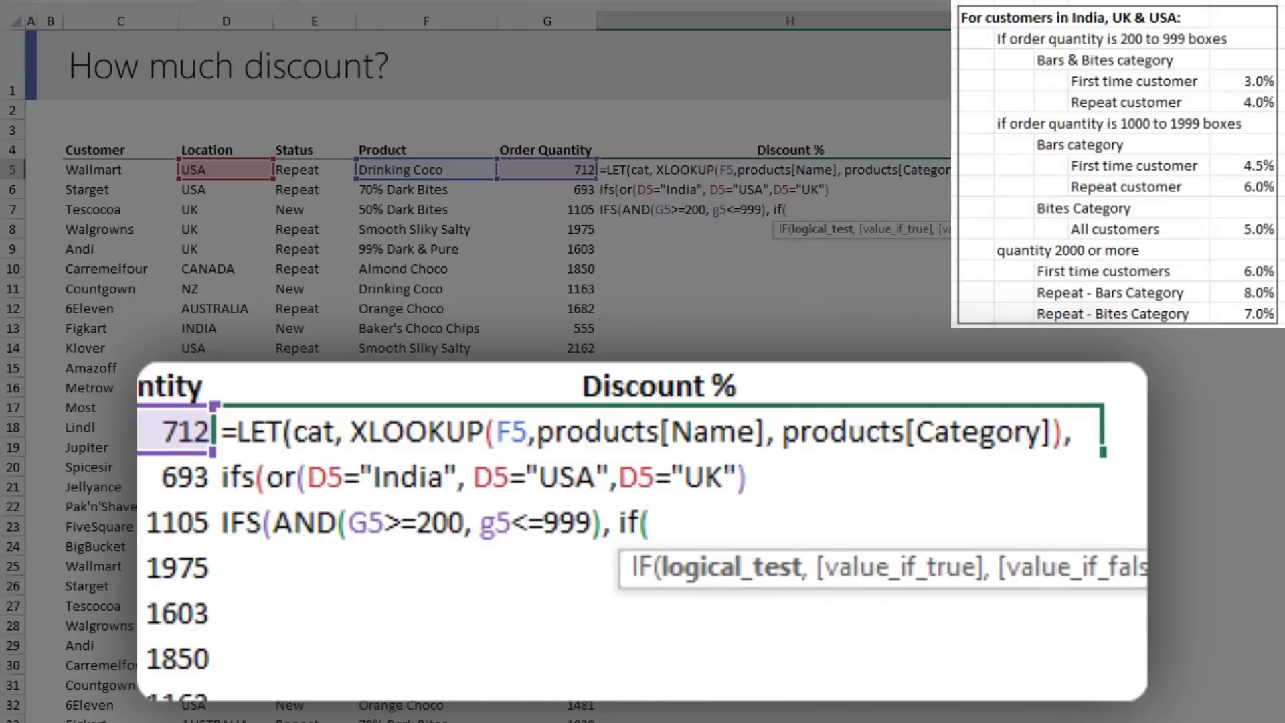
pyautogui.write('OR(cat="Bars", cat="bites"), if(')
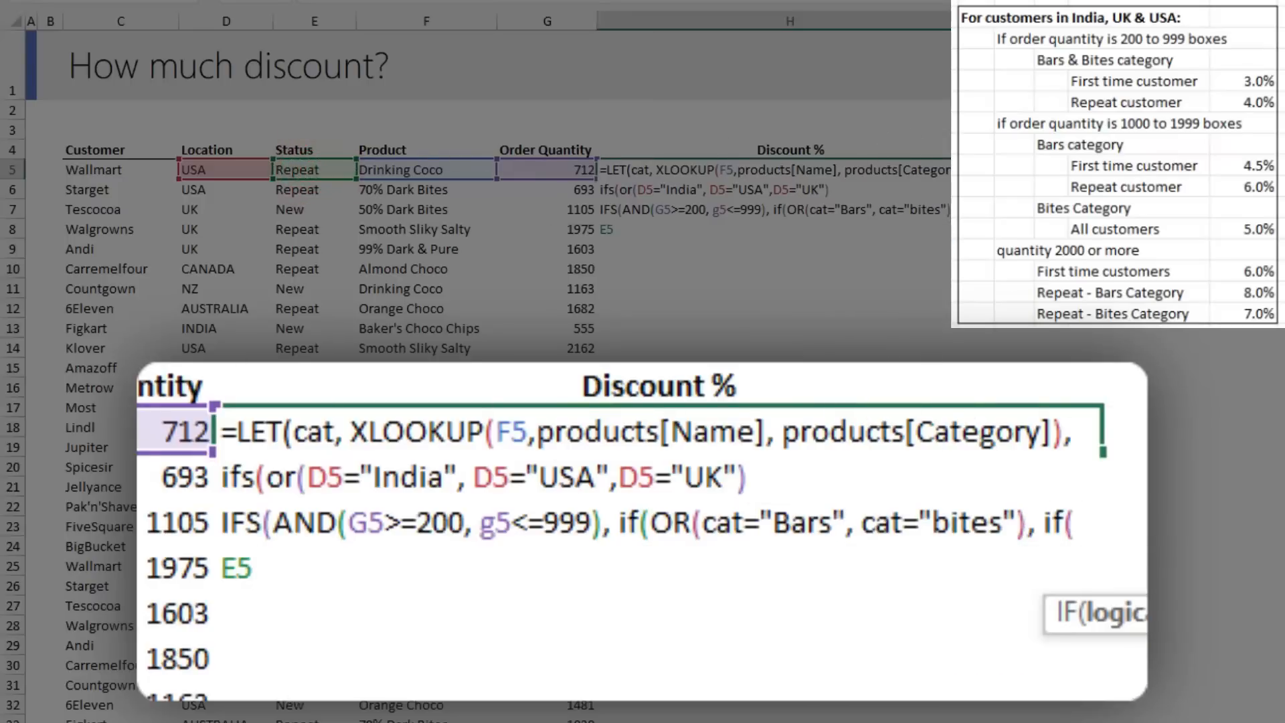
pyautogui.write('="New",')
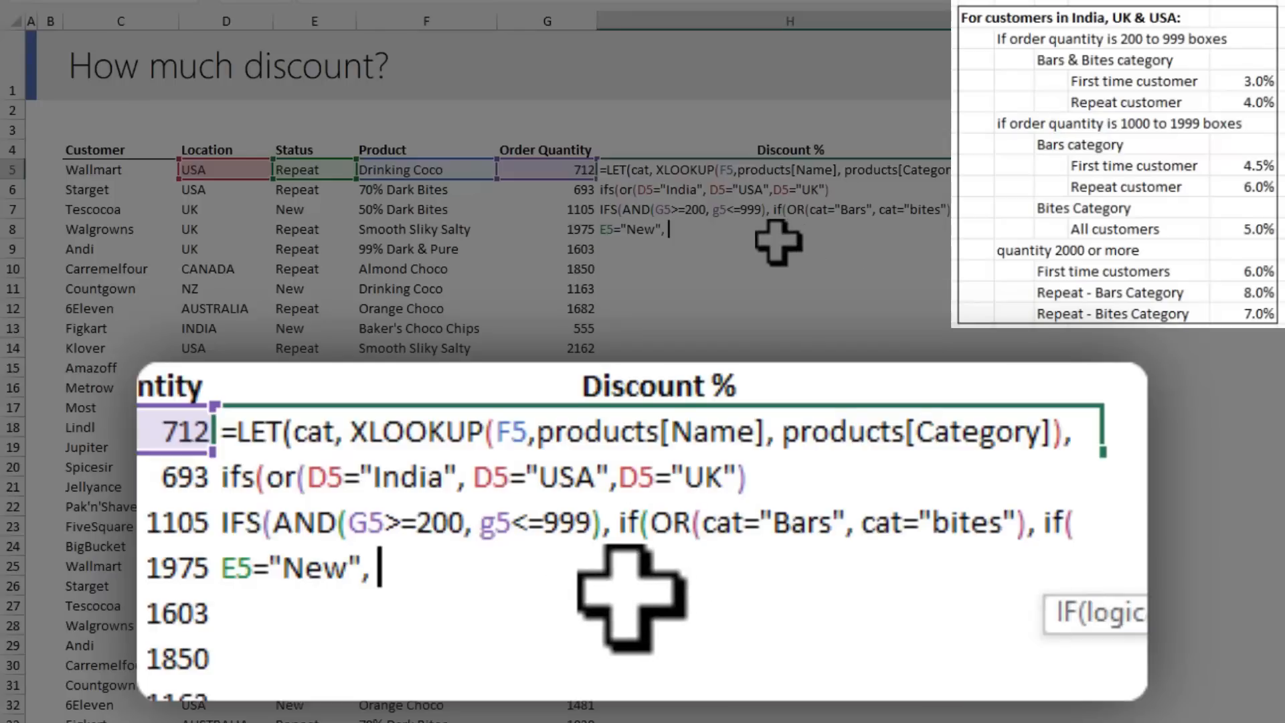
pyautogui.write('3%')
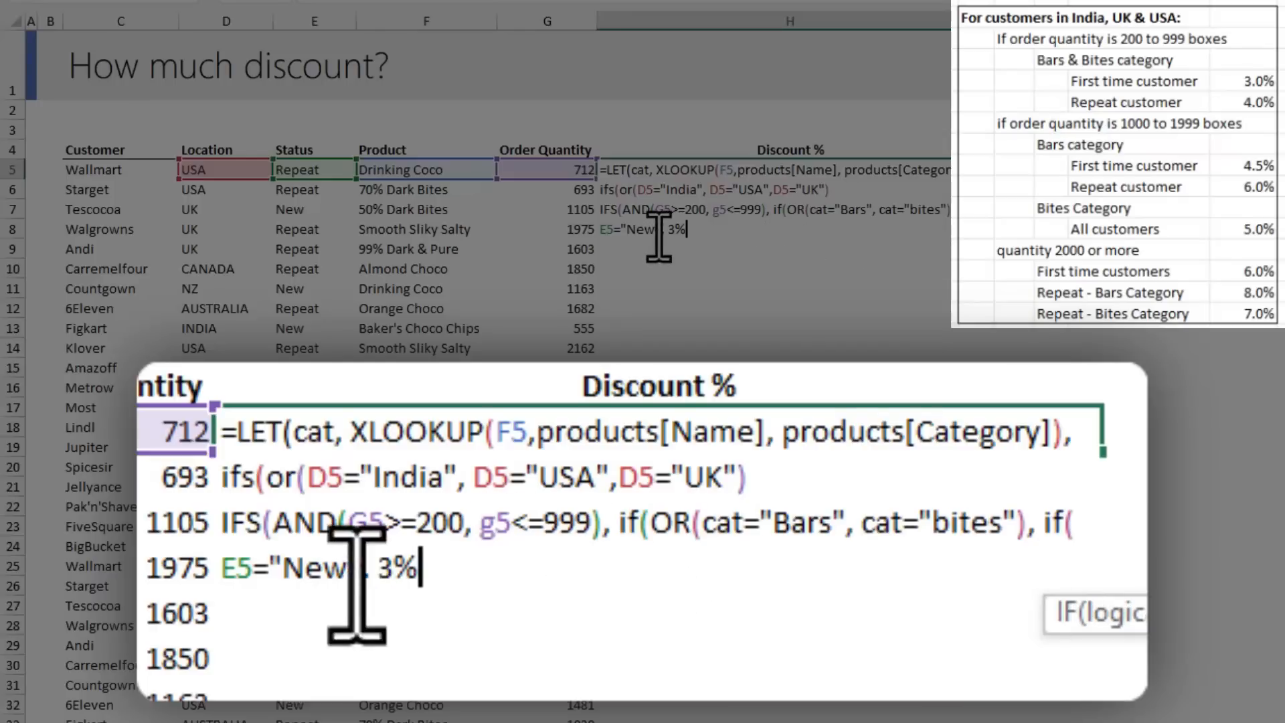
pyautogui.press('Backspace')
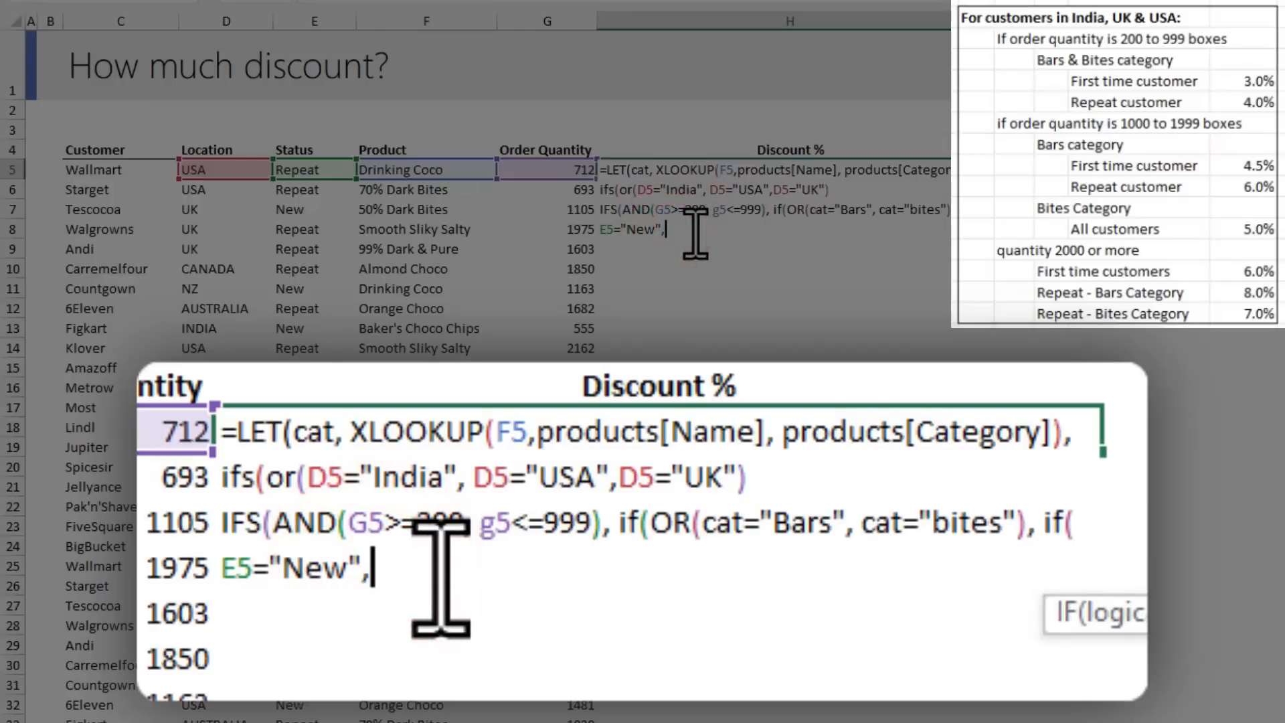
pyautogui.write('Rules!F7')
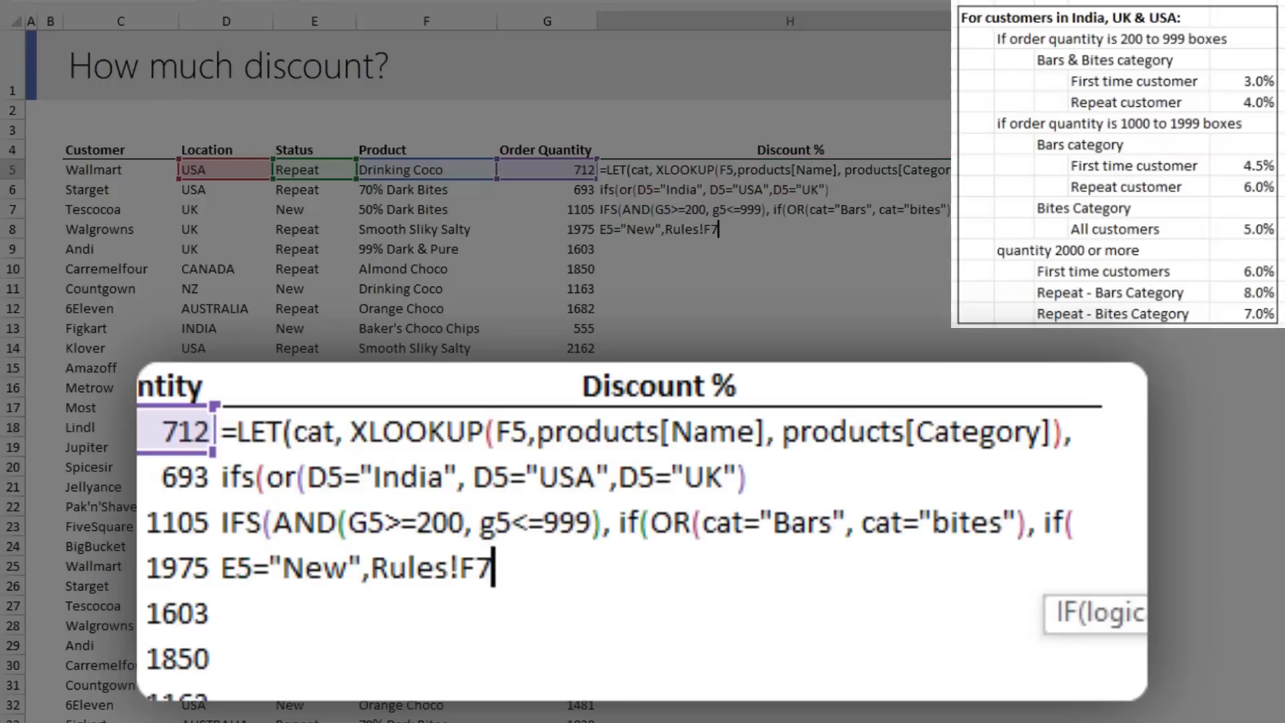
pyautogui.moveTo(530, 567)
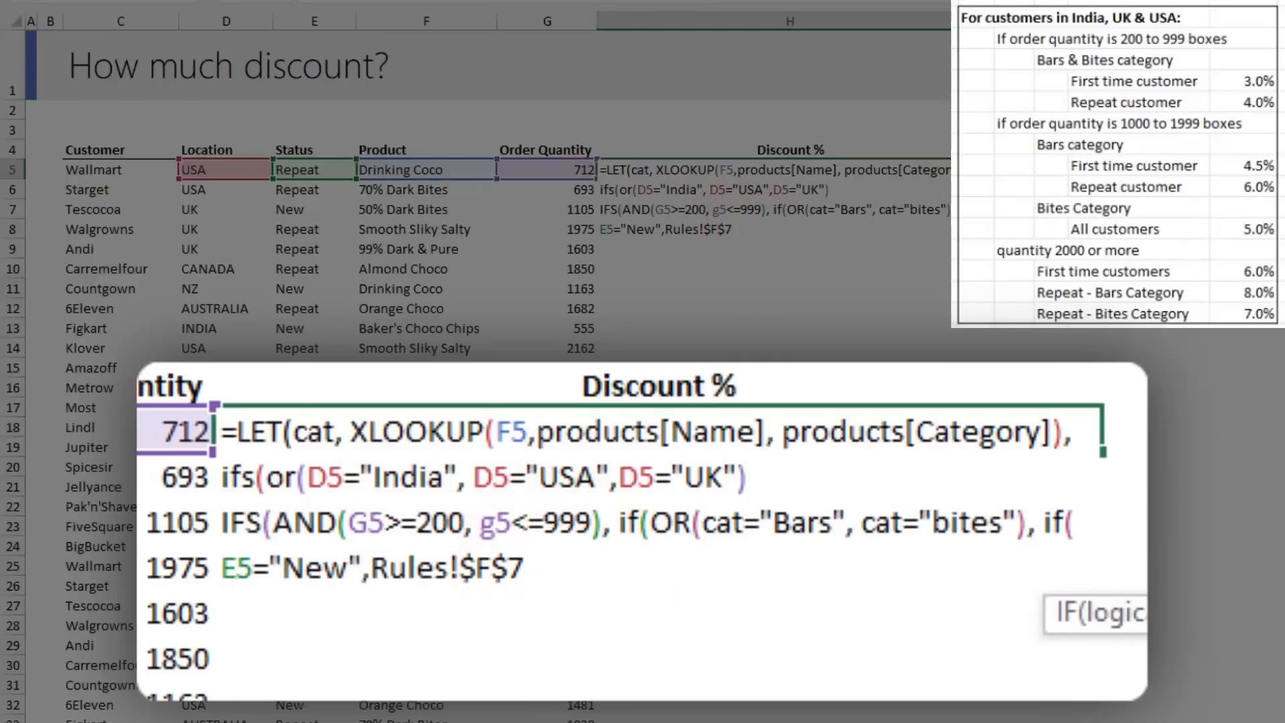
# Close the 200–999 branch with Rules!$F$8 and 0, then begin the 1000–1999 AND test.
pyautogui.write(', Rules!$F$8),0),')
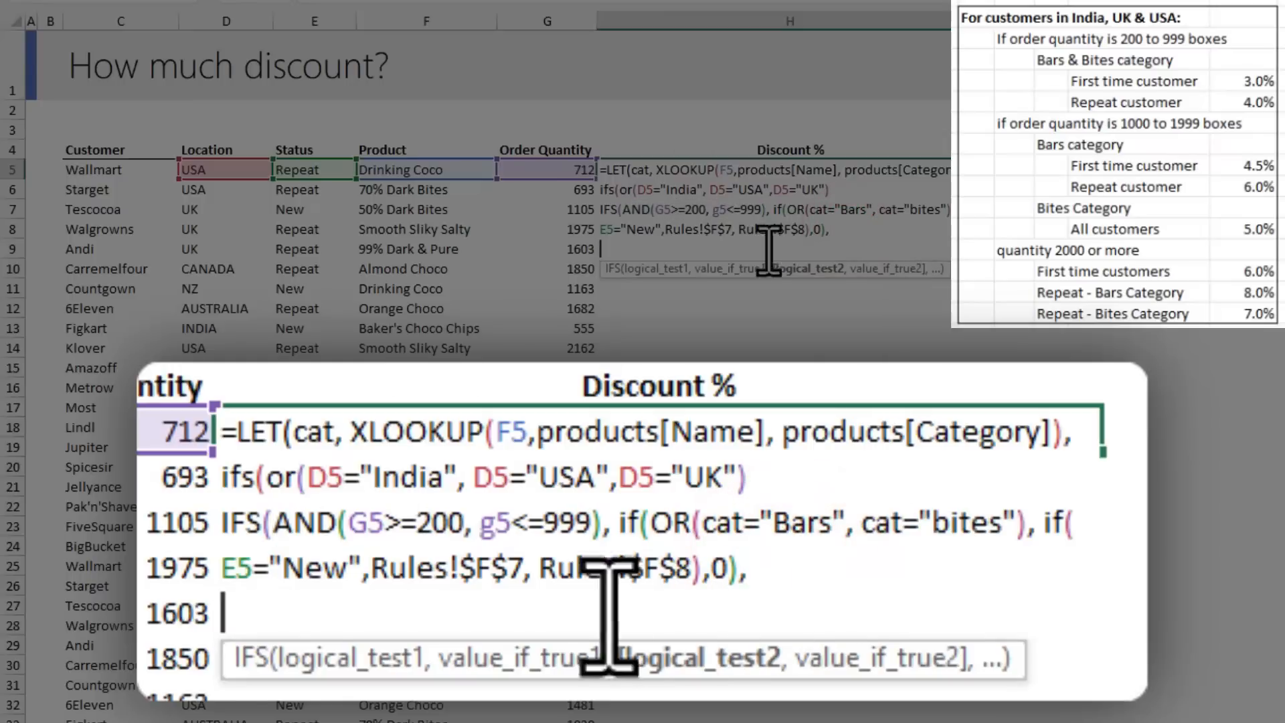
pyautogui.write('and')
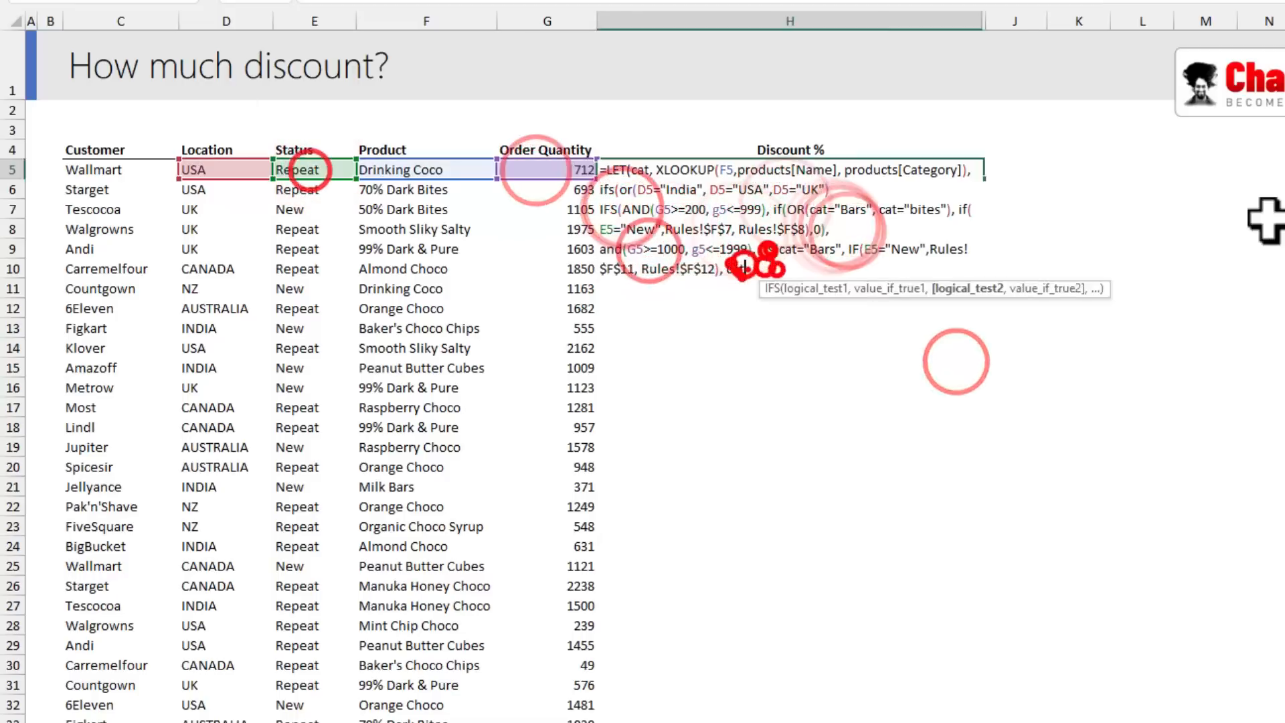
# Enter the completed nested formula so Discount % shows rates like 4.0% and #N/A for Canada, NZ, Australia.
pyautogui.press('Enter')
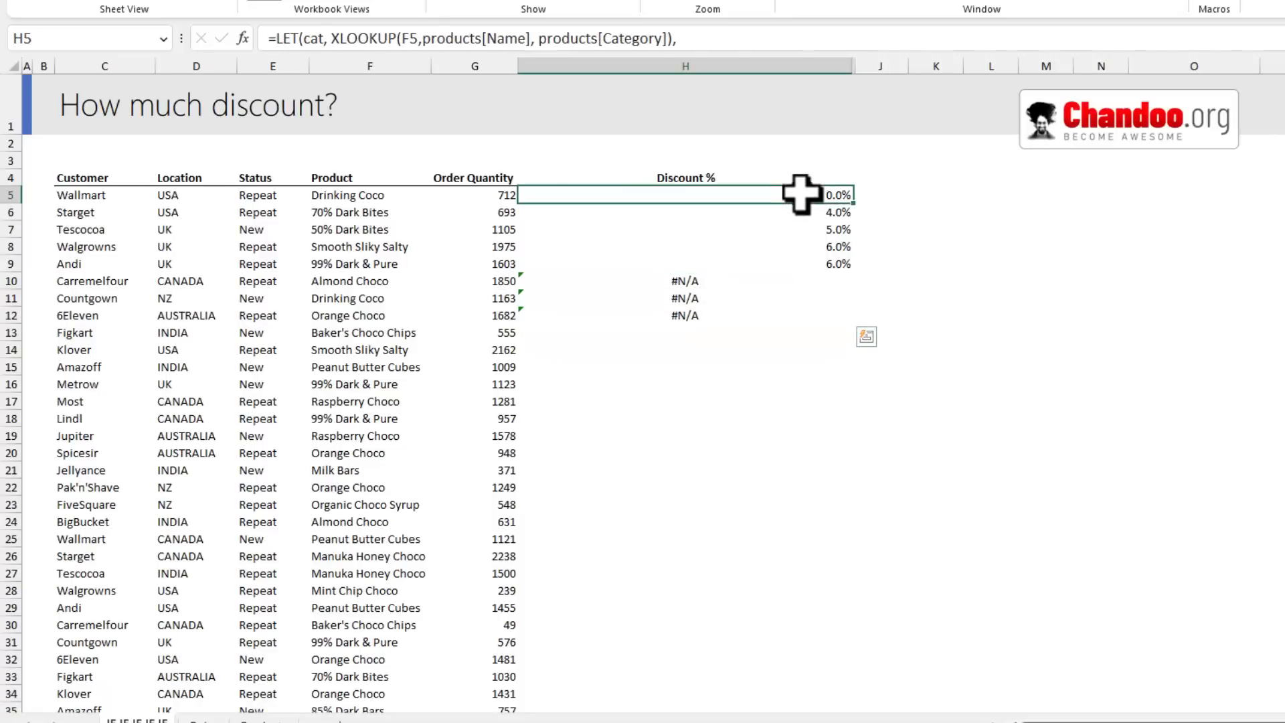
pyautogui.moveTo(1039, 328)
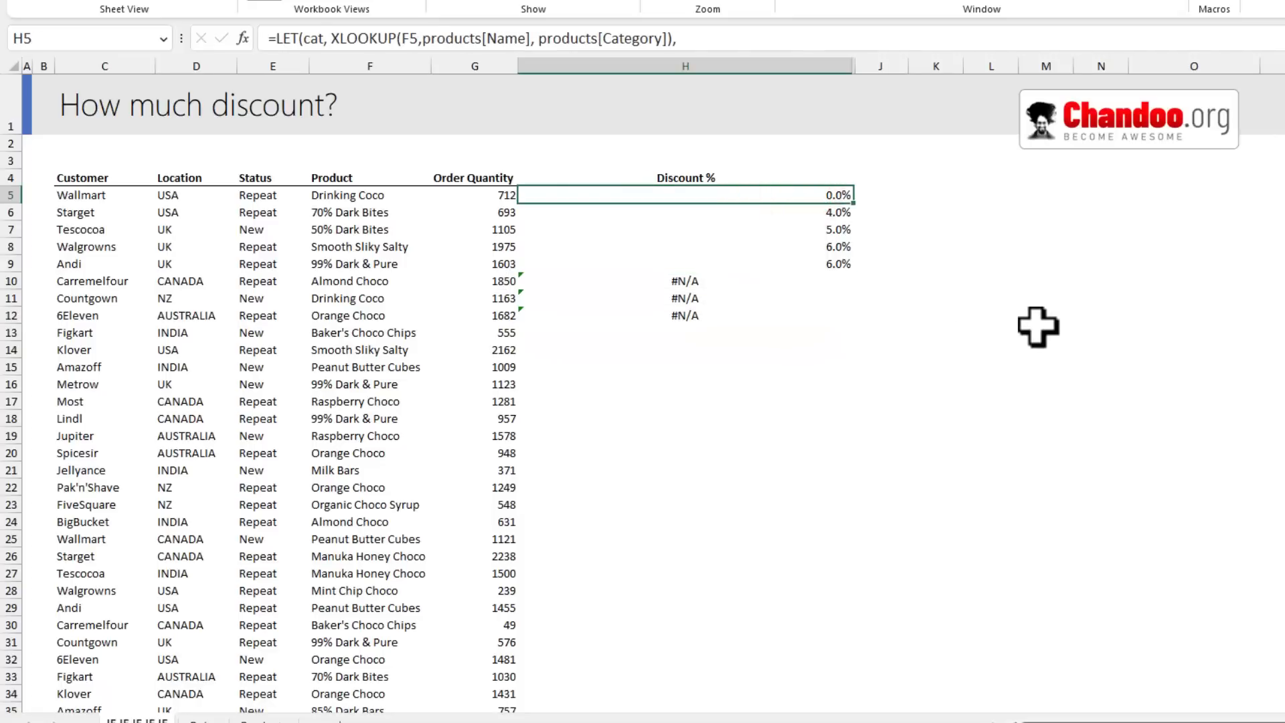
# Review the H5 formula and return to the Rules sheet.
pyautogui.doubleClick(685, 196)
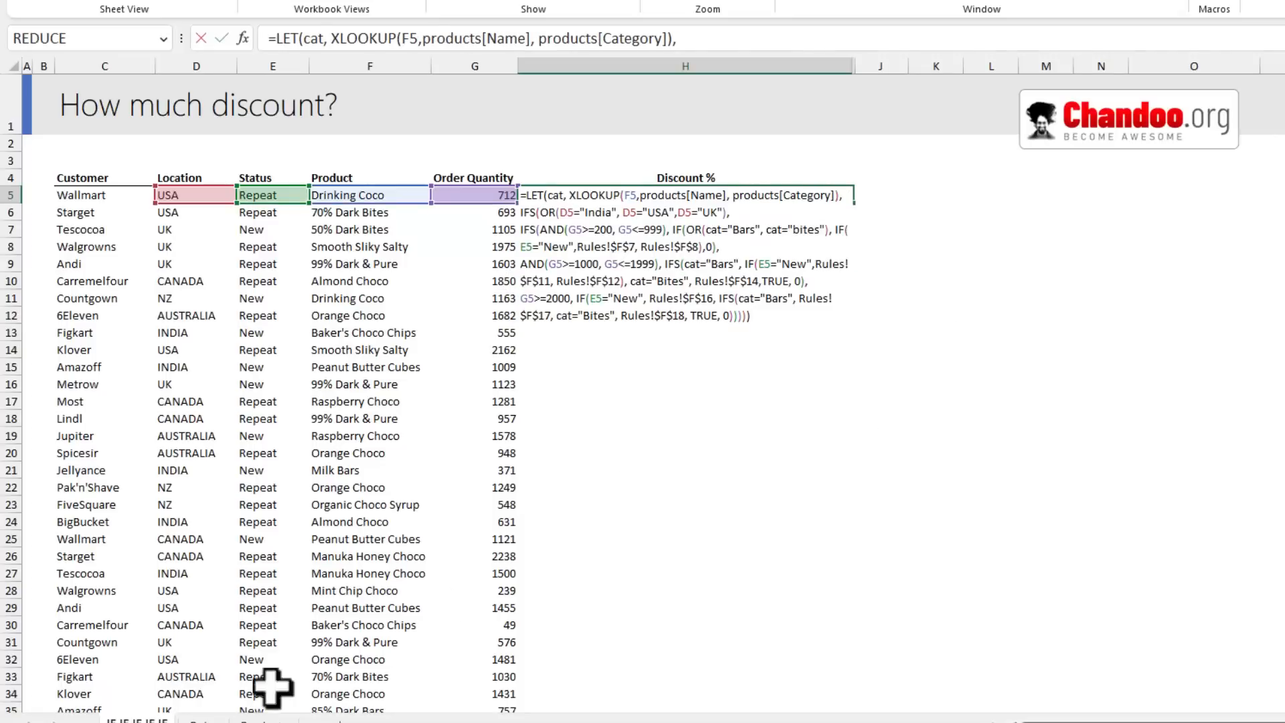
pyautogui.click(158, 669)
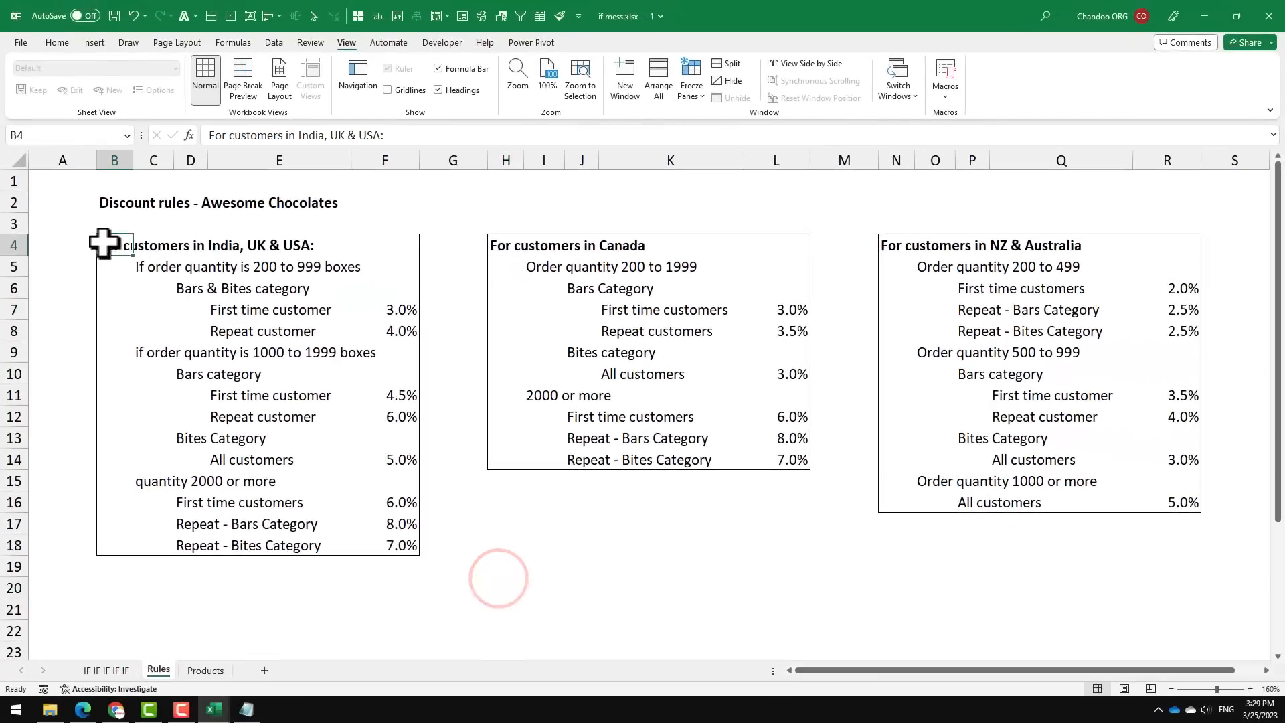
# Highlight the three rule boxes, then move to the rewritten discount table of country, quantity, category and type.
pyautogui.moveTo(113, 243); pyautogui.dragTo(1162, 545)
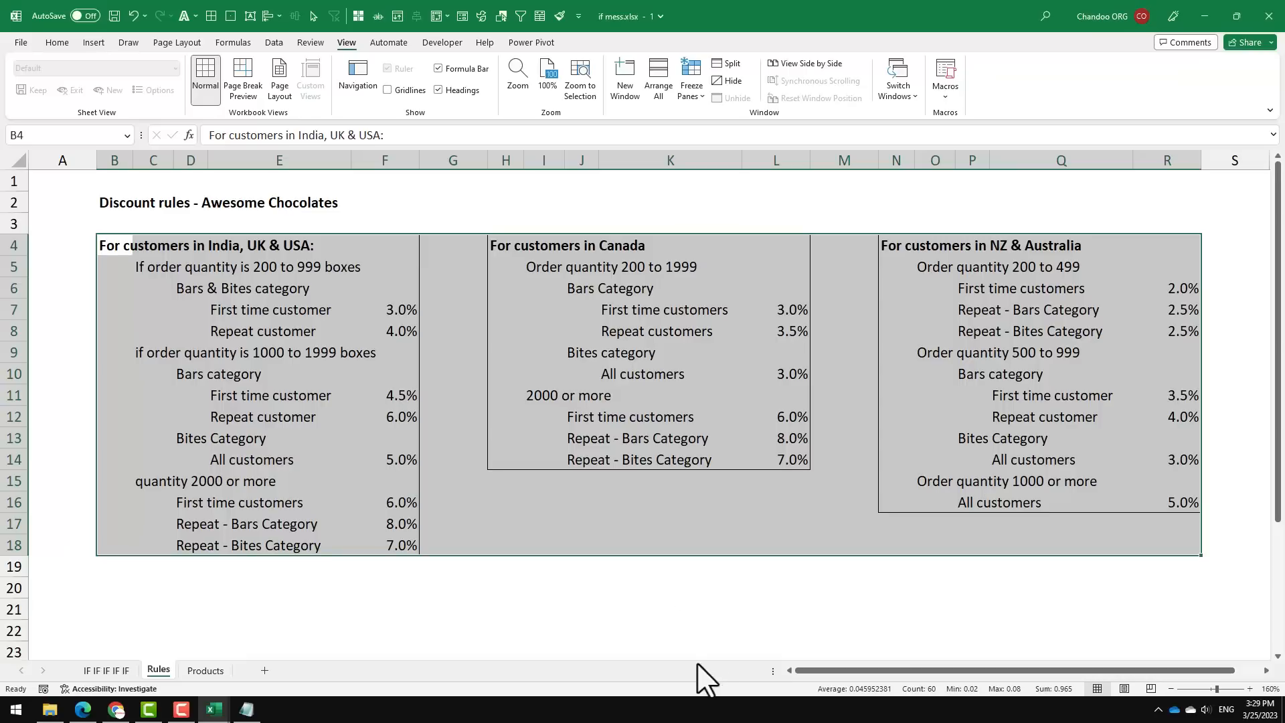
pyautogui.click(453, 588)
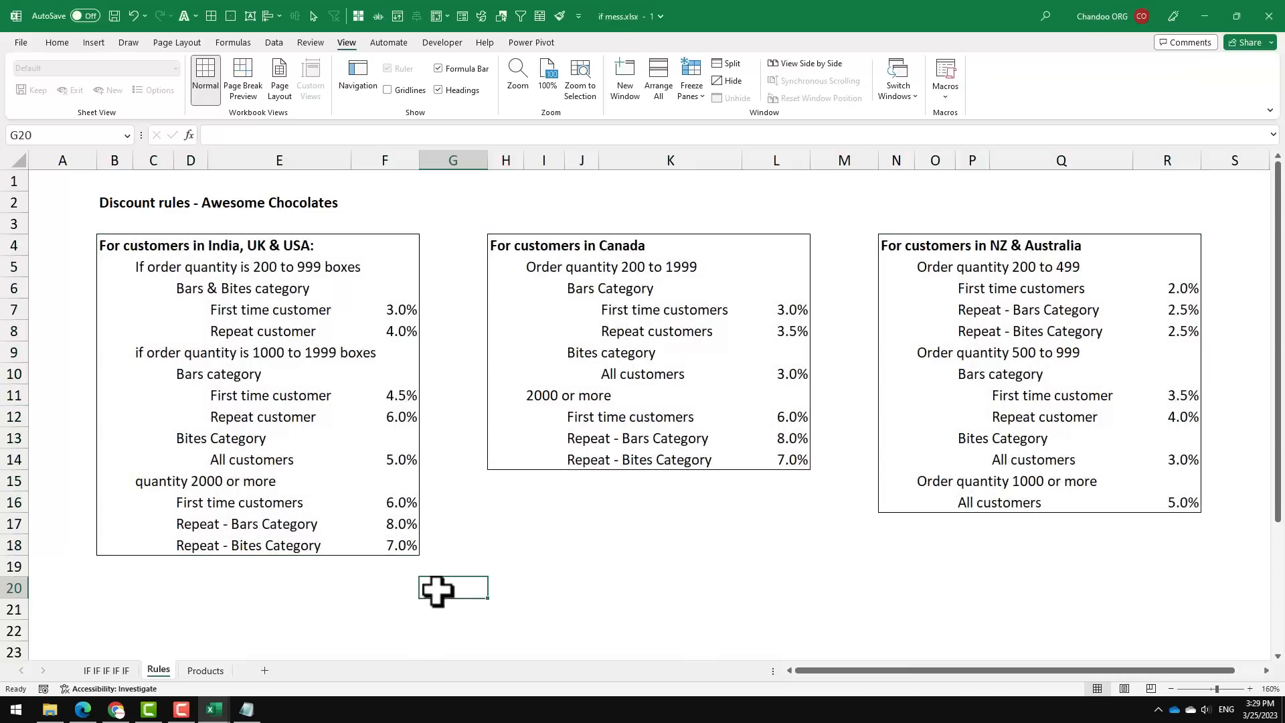
pyautogui.rightClick(158, 669)
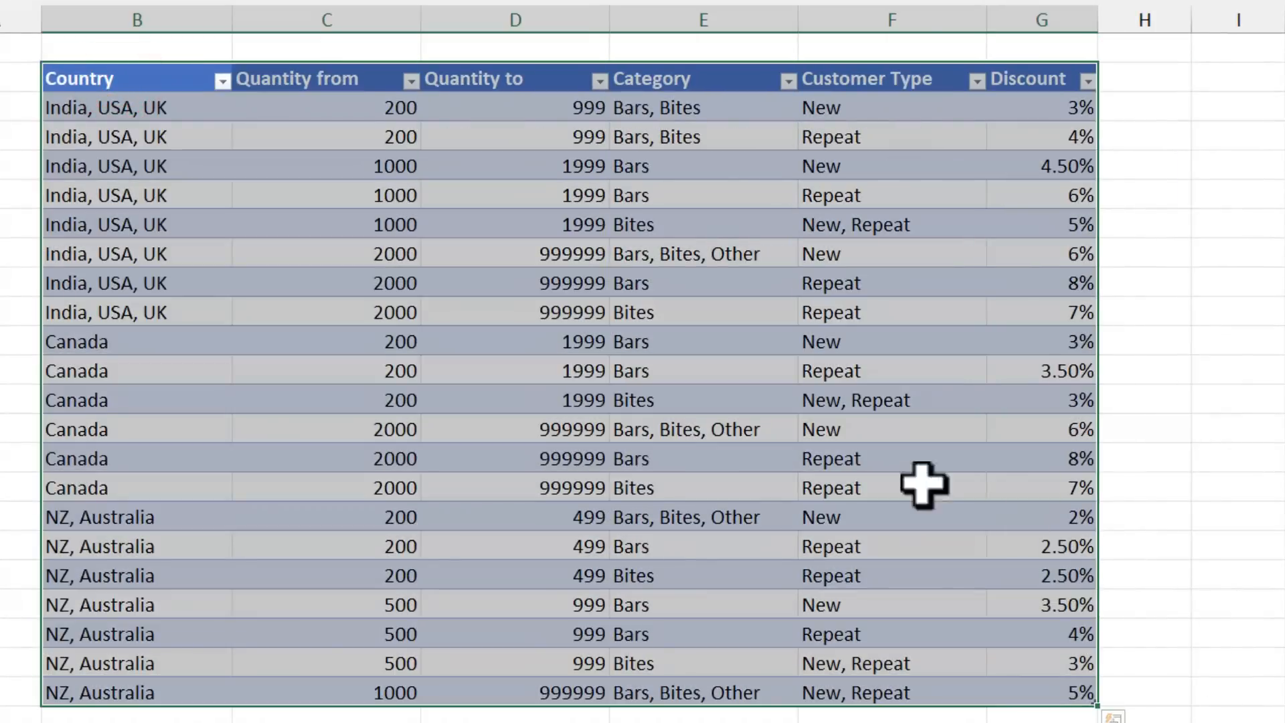
pyautogui.click(137, 107)
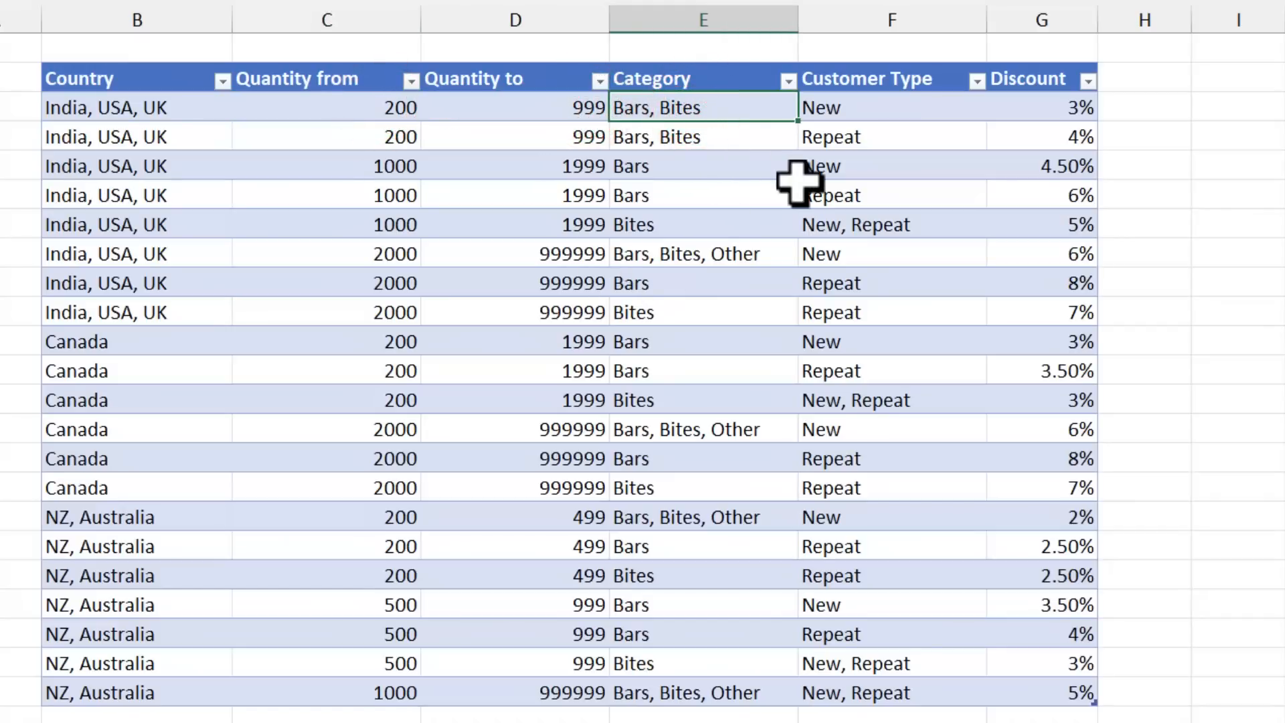
pyautogui.click(891, 107)
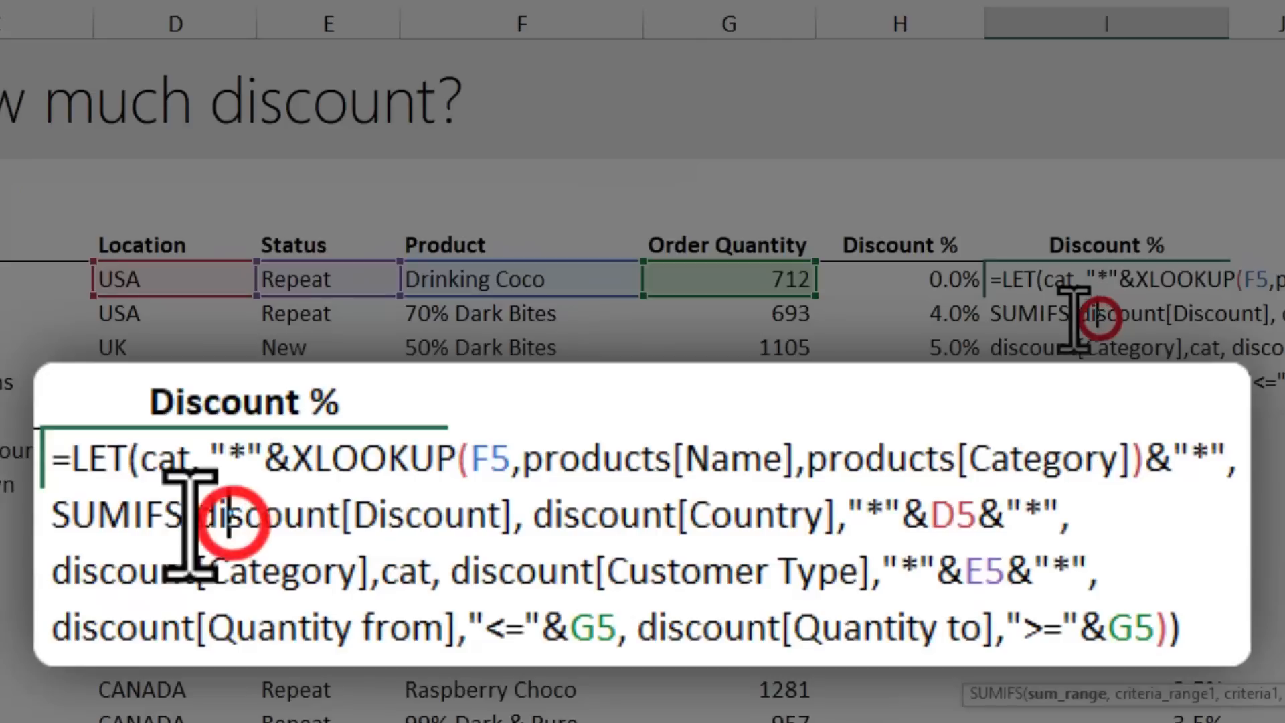
# Enter in I5 a LET formula with wildcard cat and SUMIFS on discount[Discount] by country, category, type and quantity range.
pyautogui.doubleClick(344, 514)
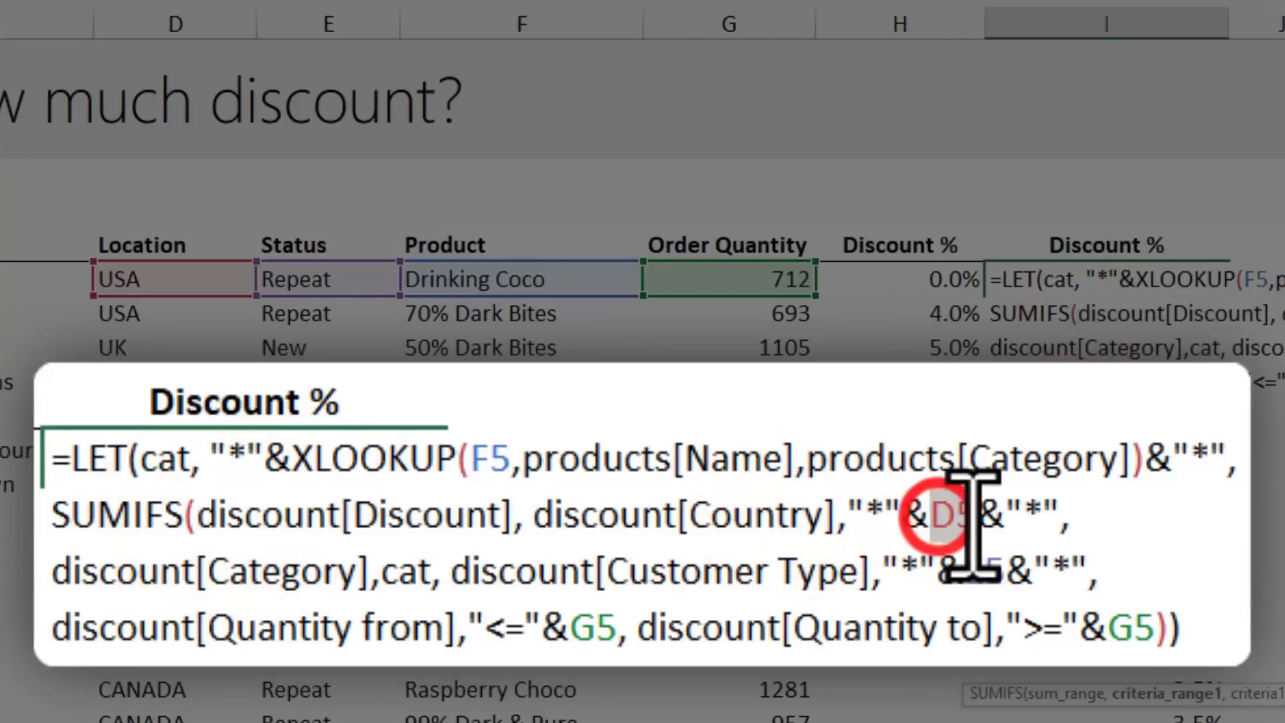
pyautogui.moveTo(880, 517)
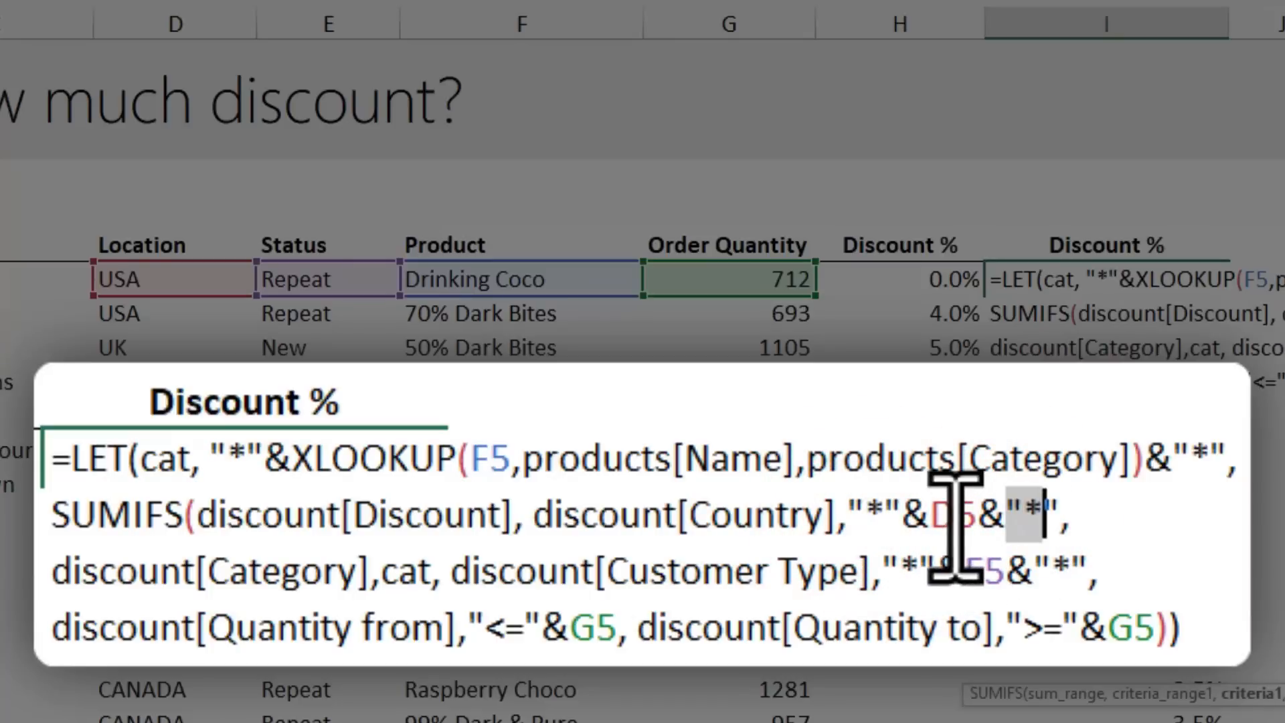
pyautogui.moveTo(332, 565)
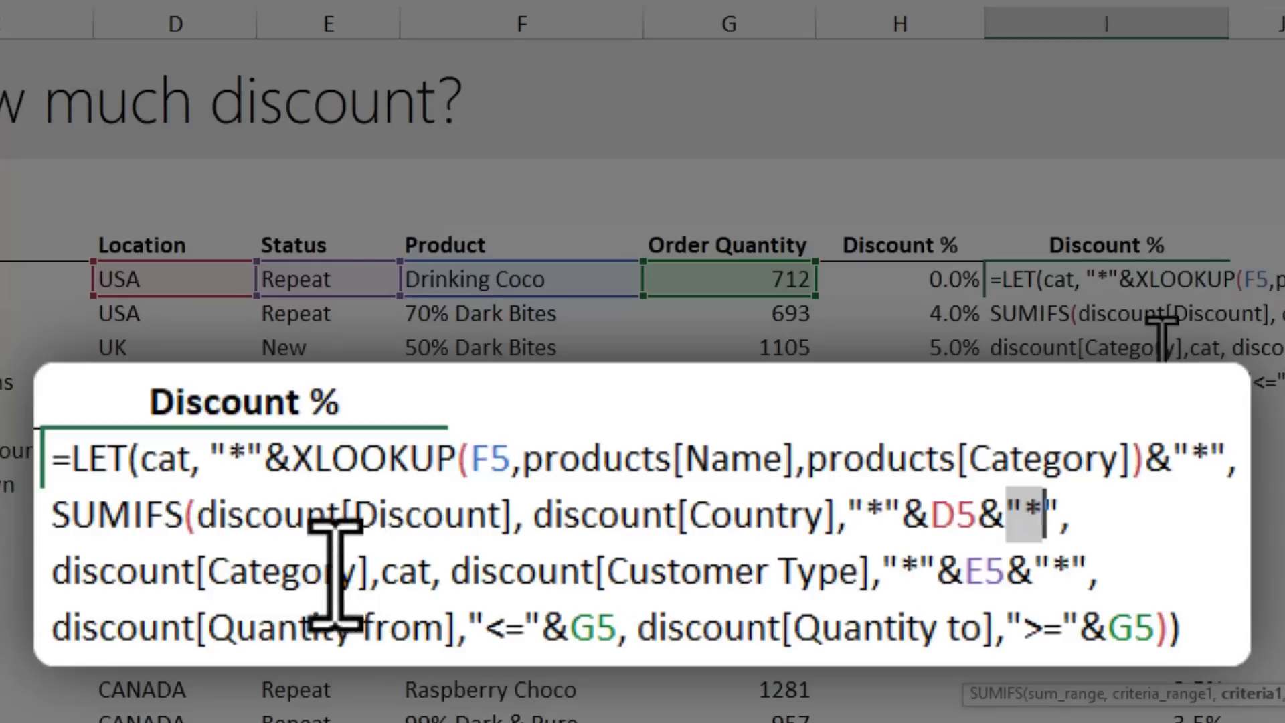
pyautogui.moveTo(401, 570)
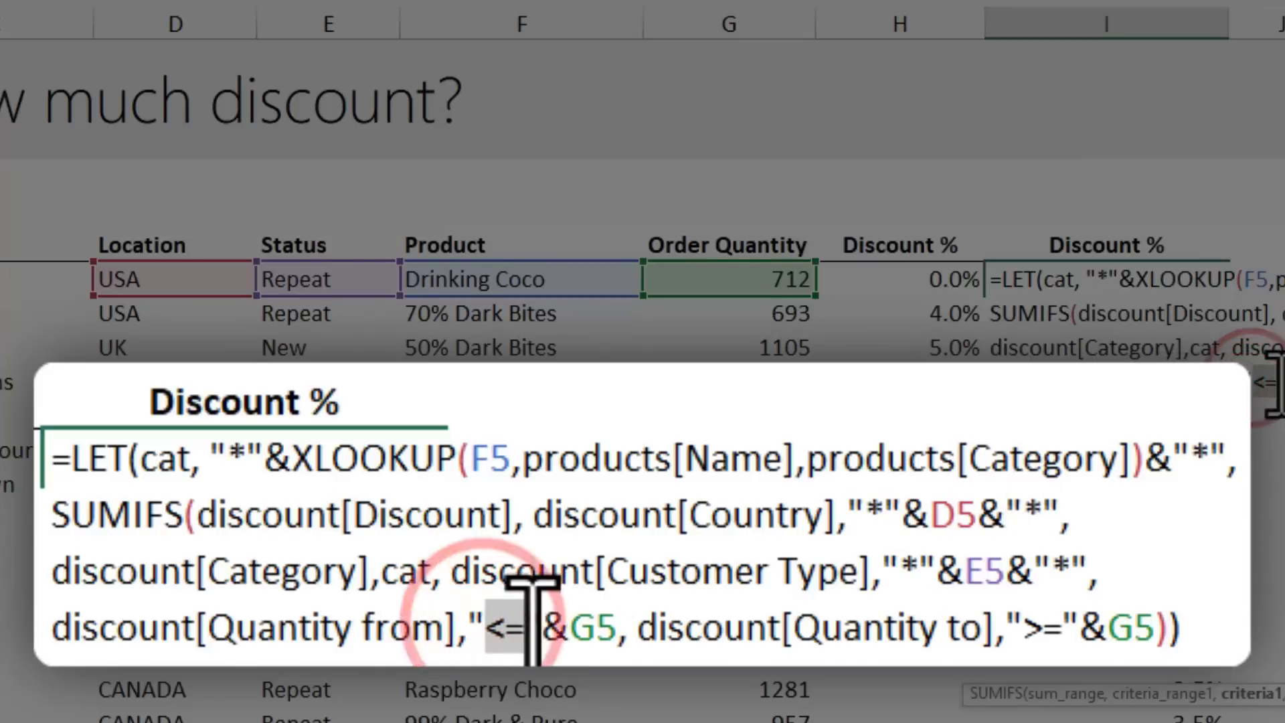
pyautogui.moveTo(1031, 610)
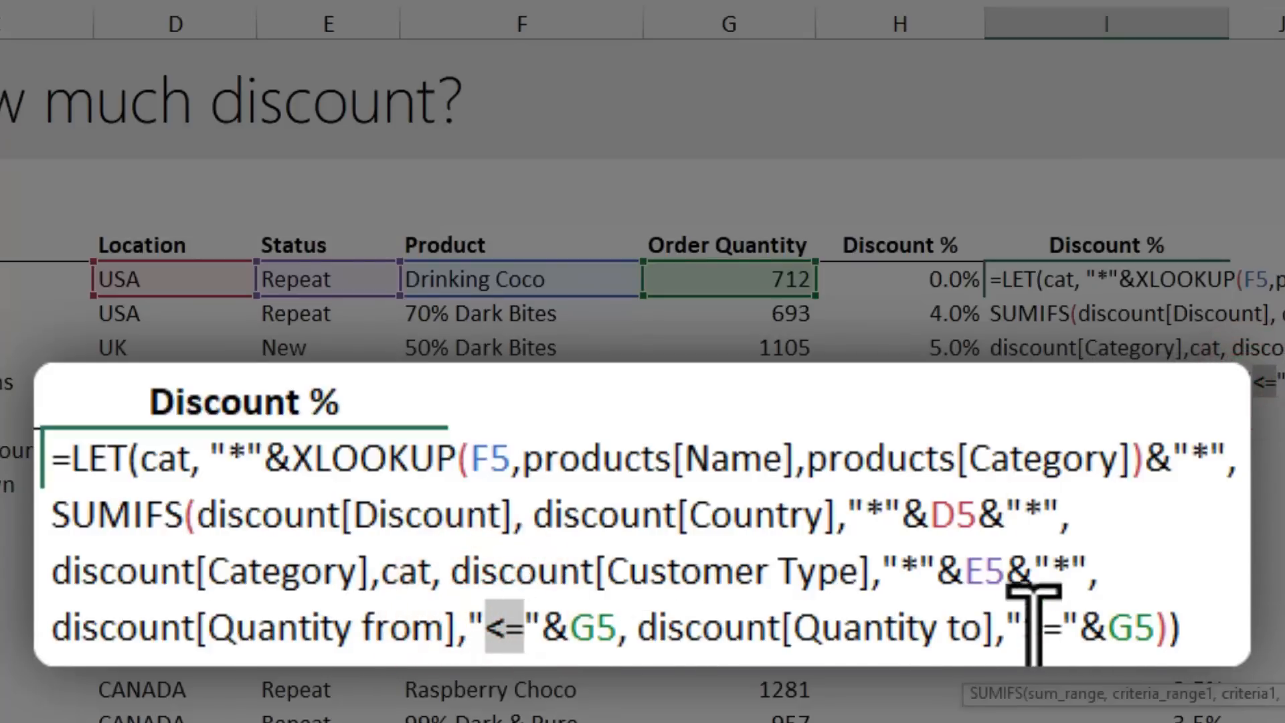